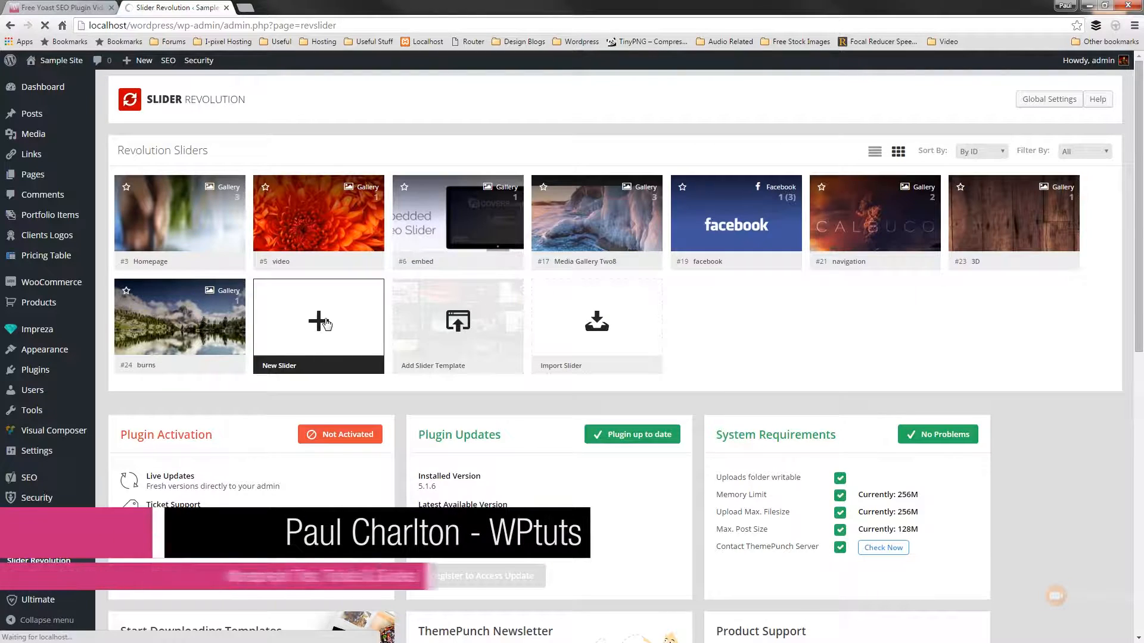
# Step: Start a new slider titled and aliased Interactive and pick Hero Scene as its type
pyautogui.click(318, 323)
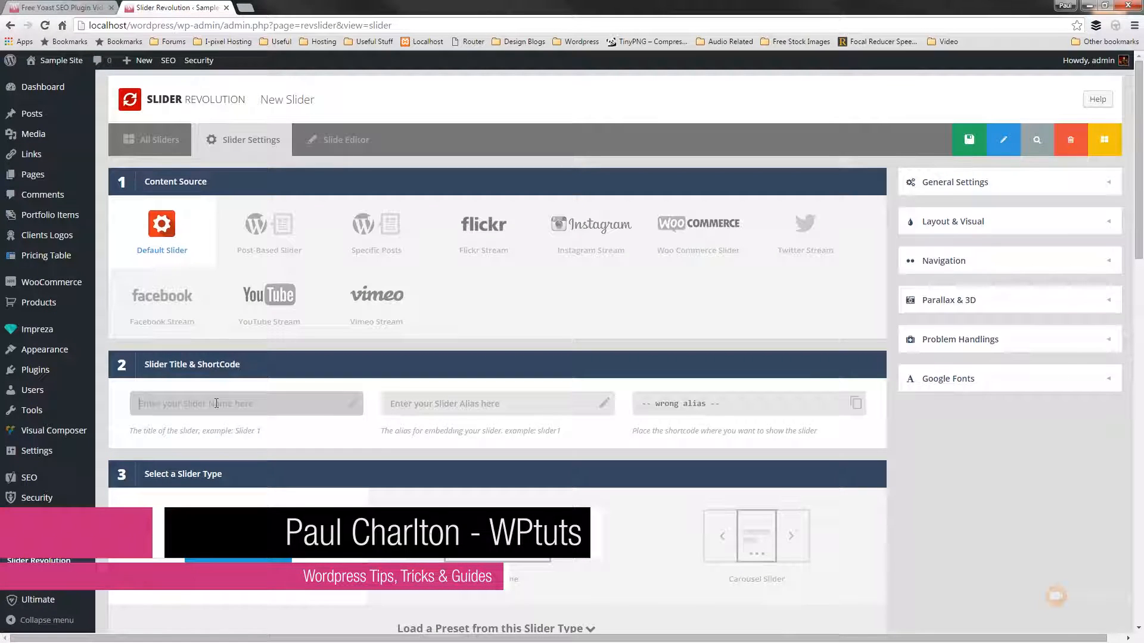
pyautogui.write('Inters')
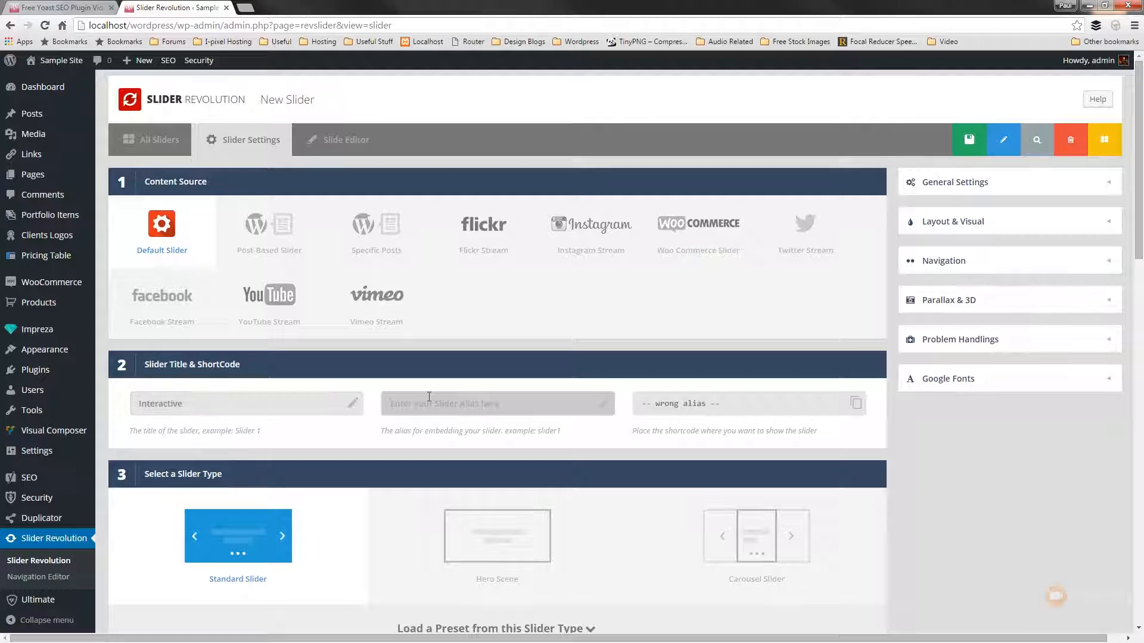
pyautogui.write('Interactiv')
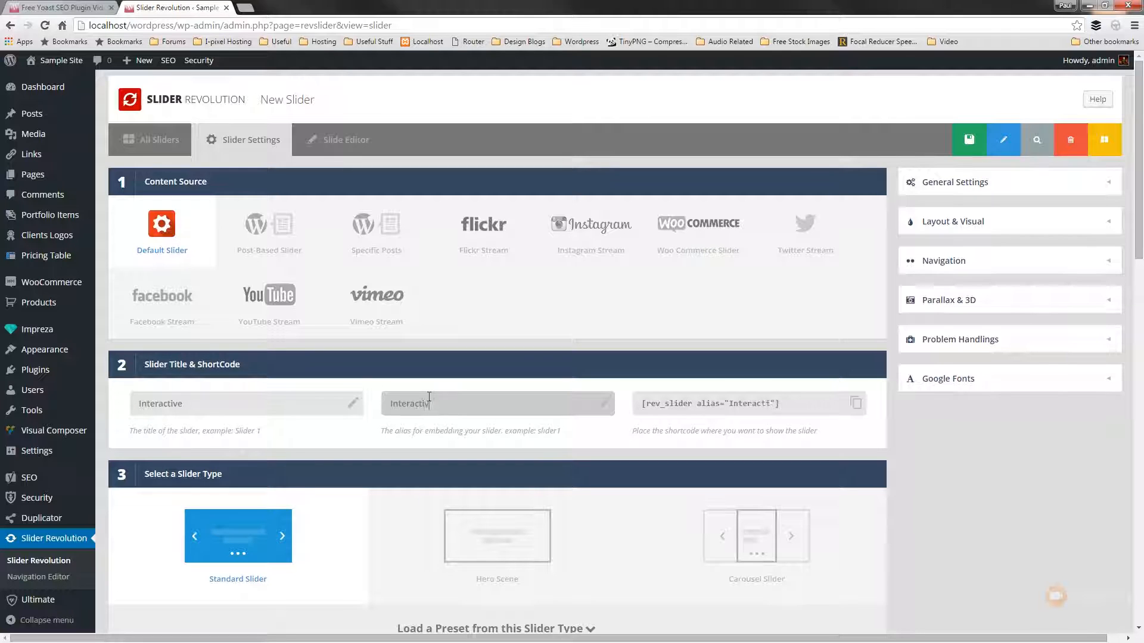
pyautogui.scroll(-3)
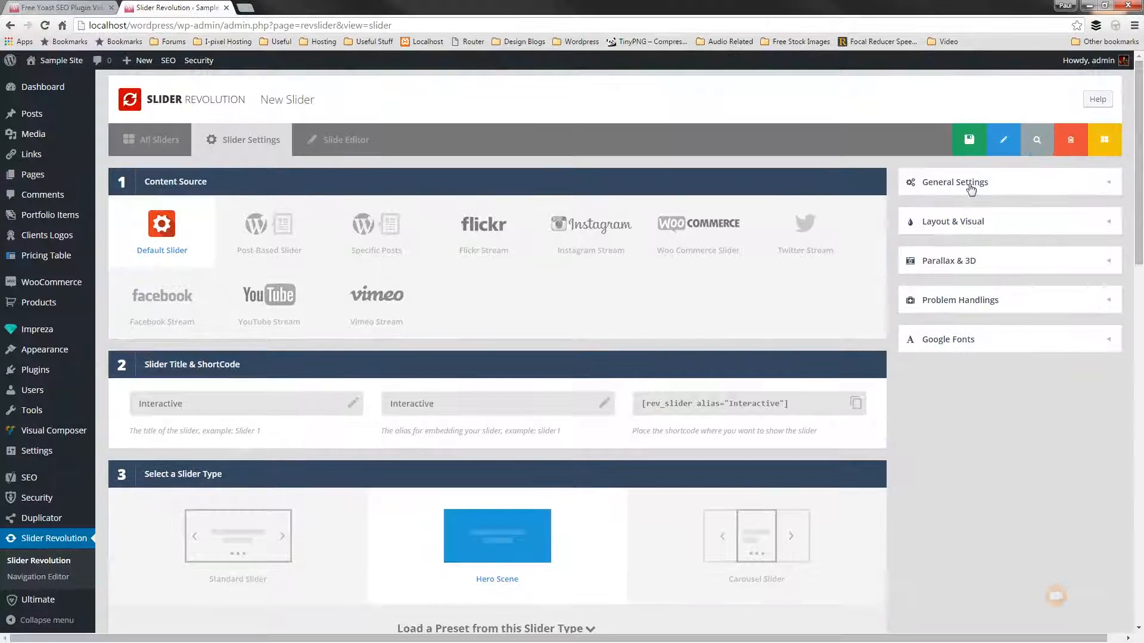
# Step: Save the Interactive slider and land in the editor for its first slide
pyautogui.click(968, 139)
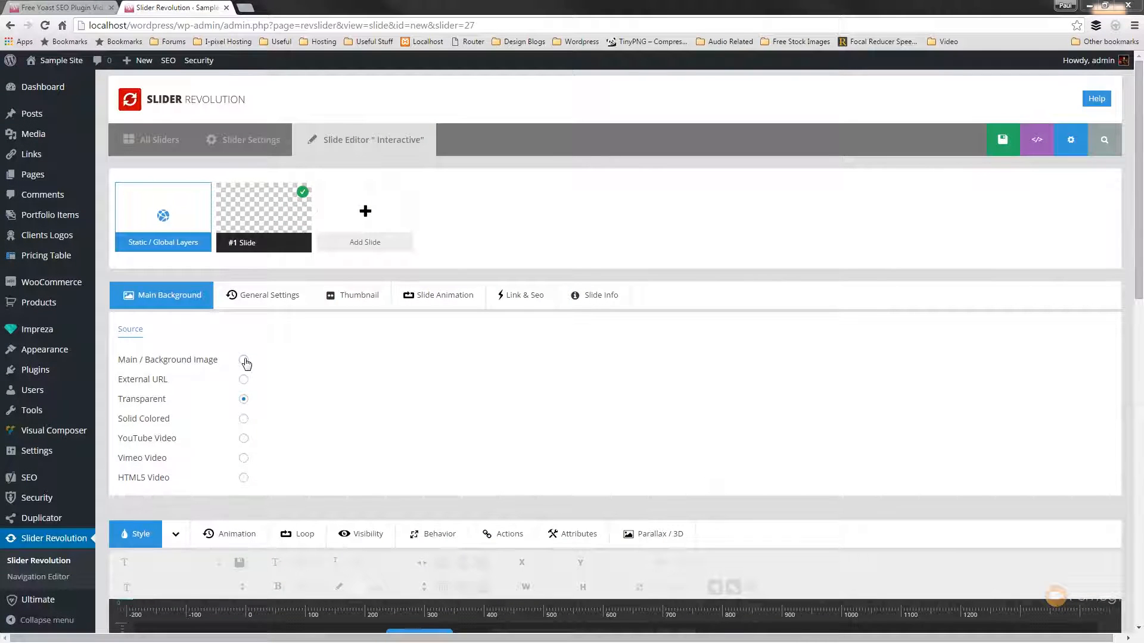
# Step: Use photography3.jpg from the Media Library as the slide's main background image
pyautogui.click(243, 360)
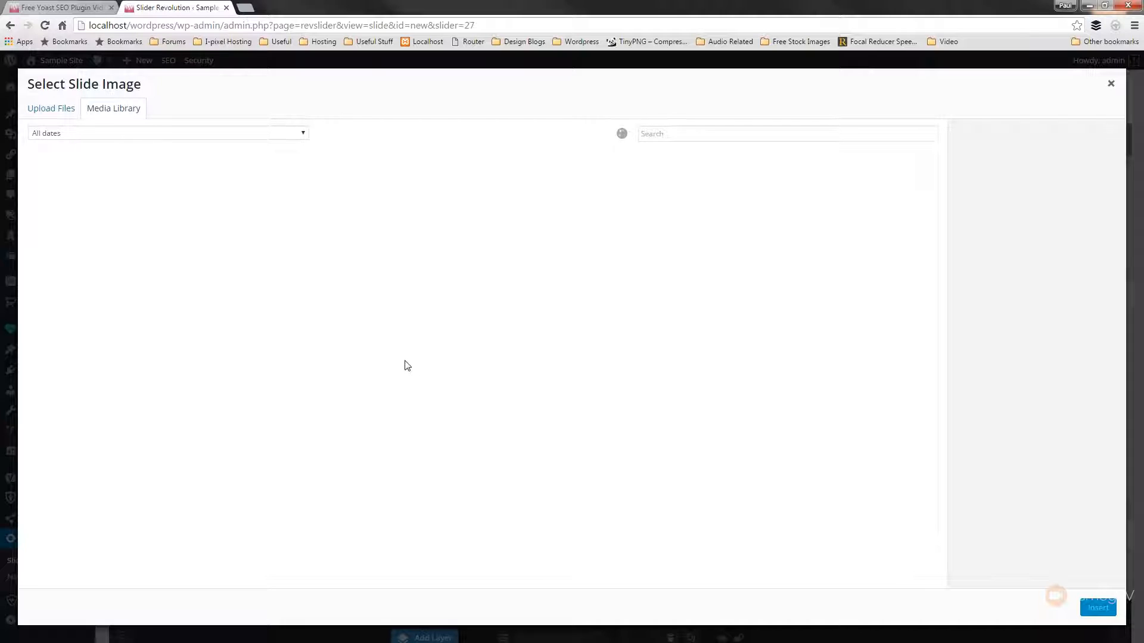
pyautogui.click(252, 379)
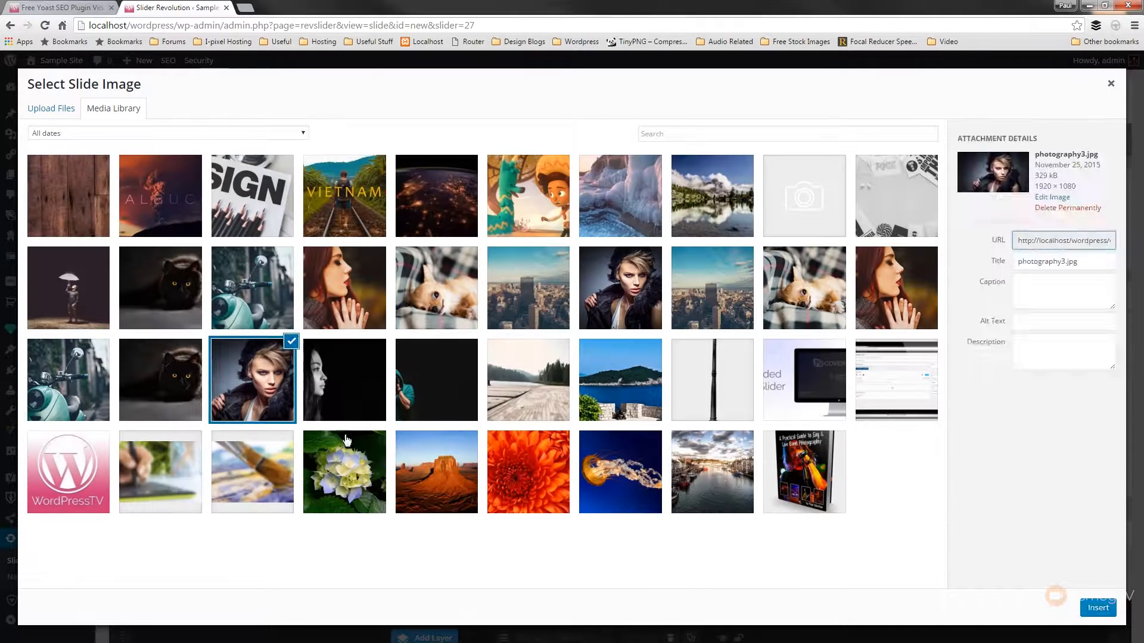
pyautogui.click(1097, 607)
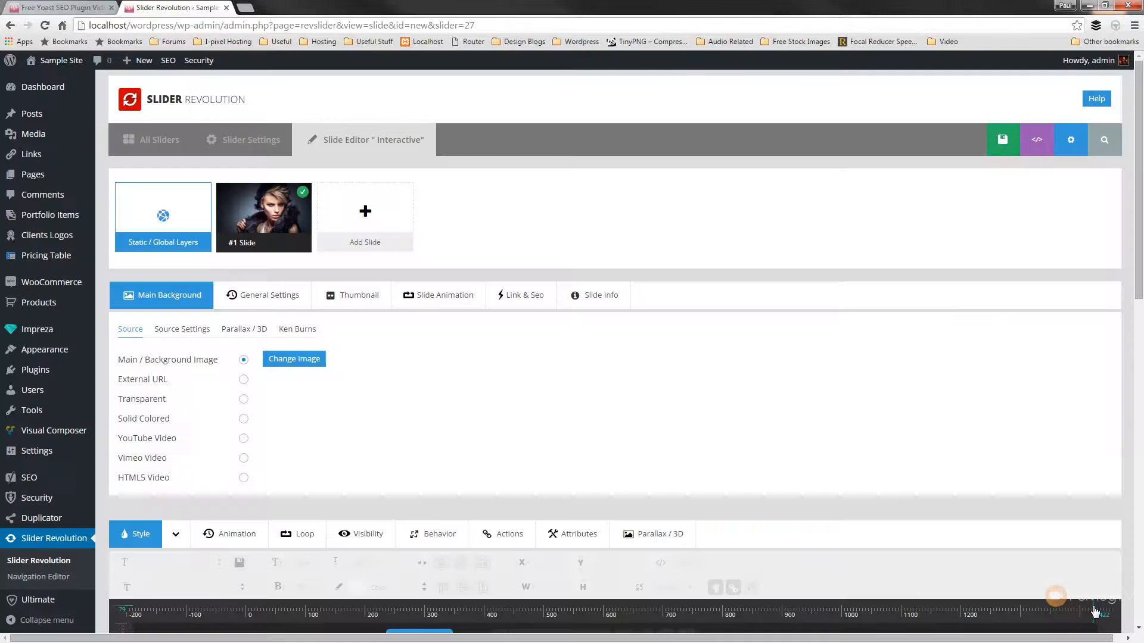
pyautogui.scroll(-3)
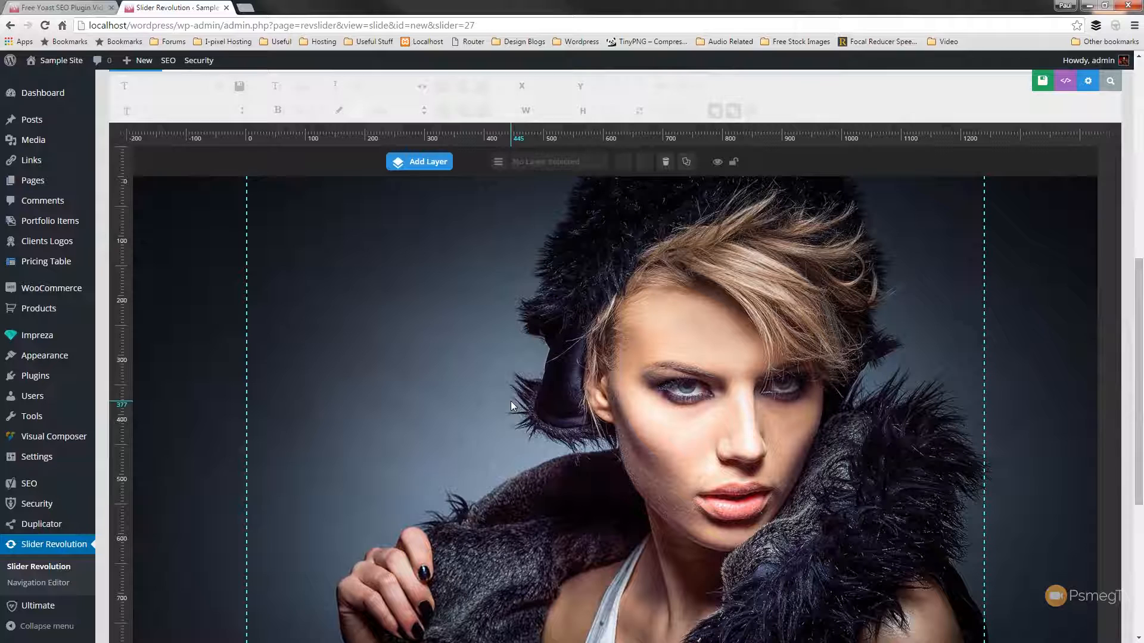
# Step: Add a Text/Html layer and replace its placeholder with 'Sale Fashion Items'
pyautogui.click(428, 161)
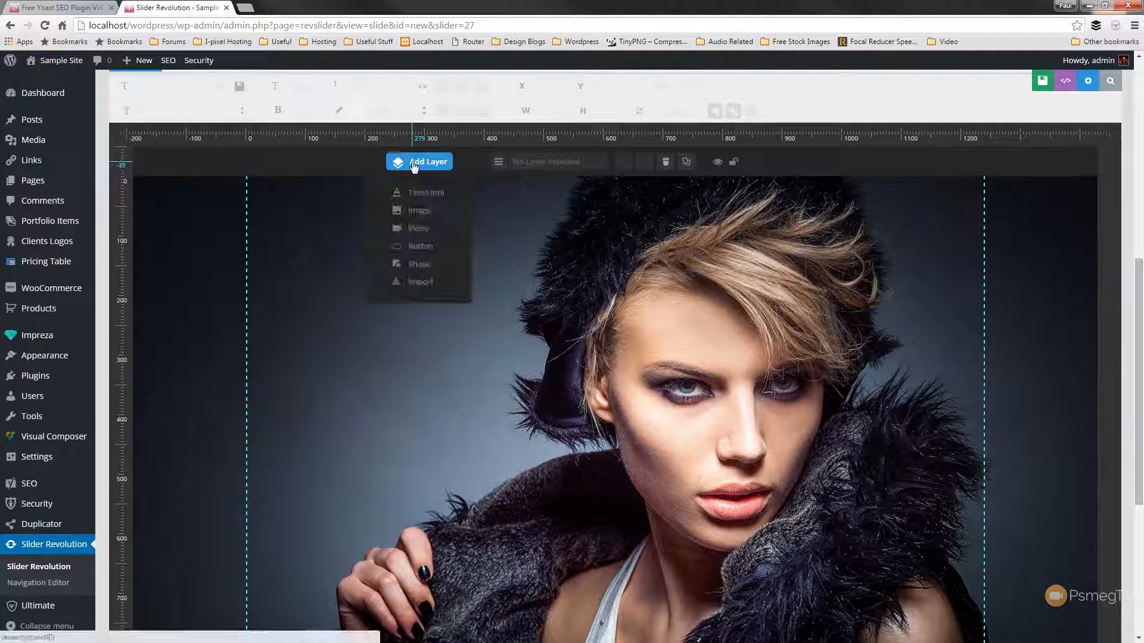
pyautogui.click(425, 193)
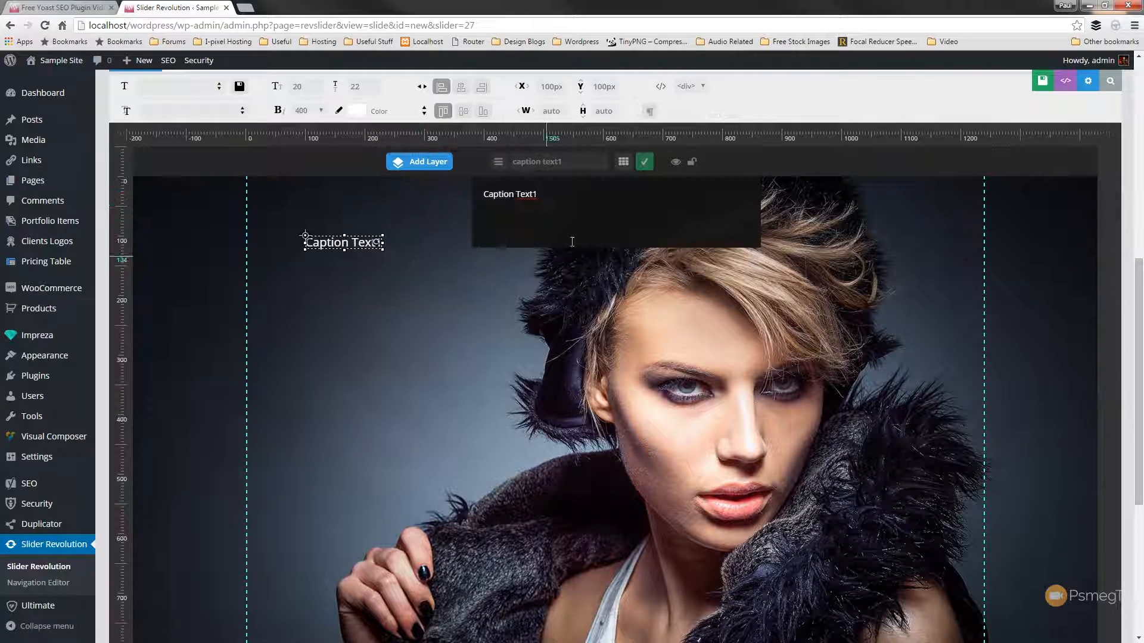
pyautogui.click(510, 194)
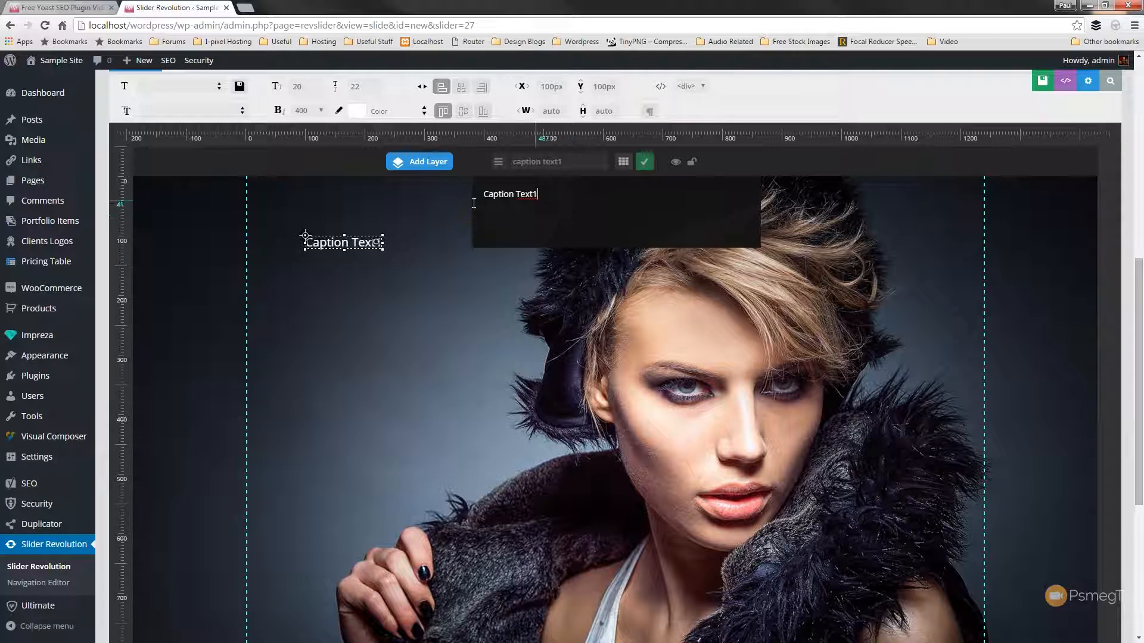
pyautogui.doubleClick(508, 194)
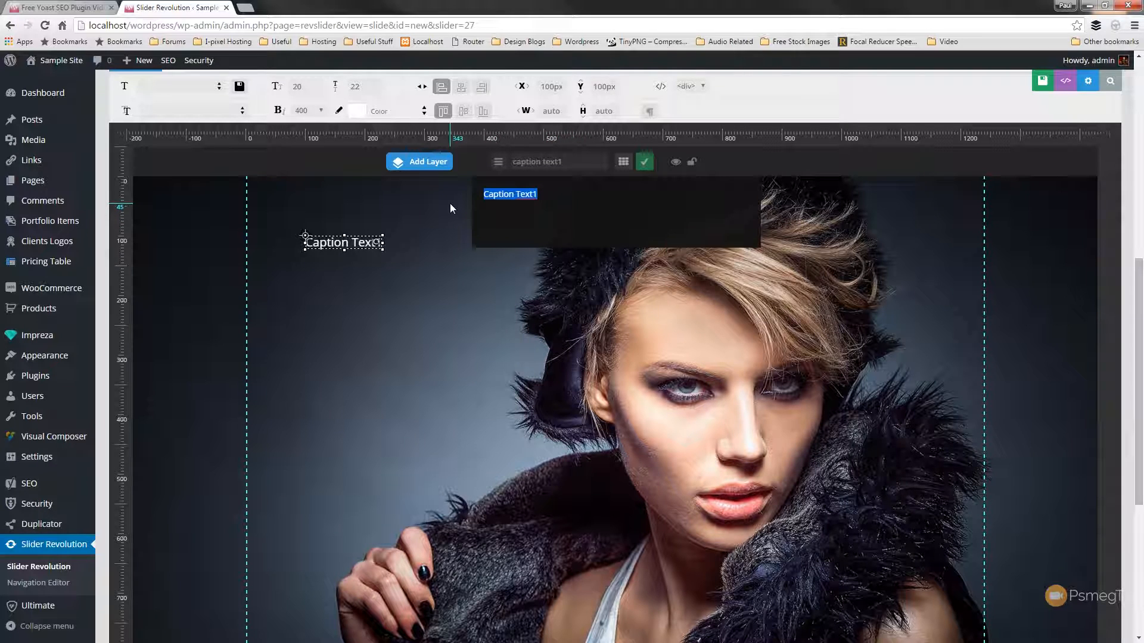
pyautogui.write('Sale')
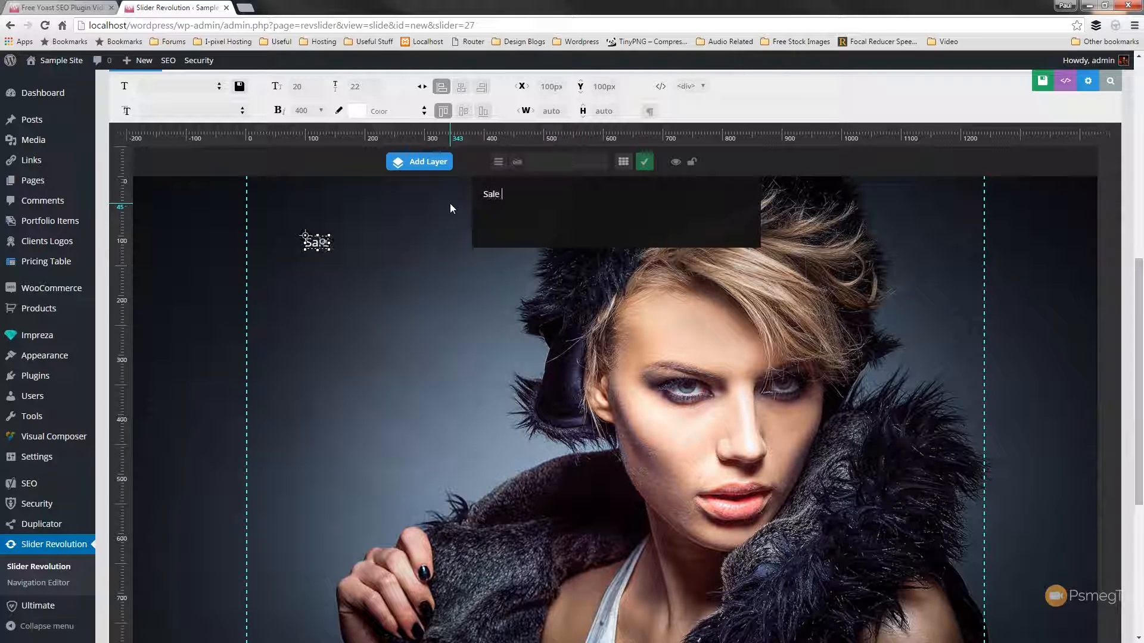
pyautogui.write('Fashion I')
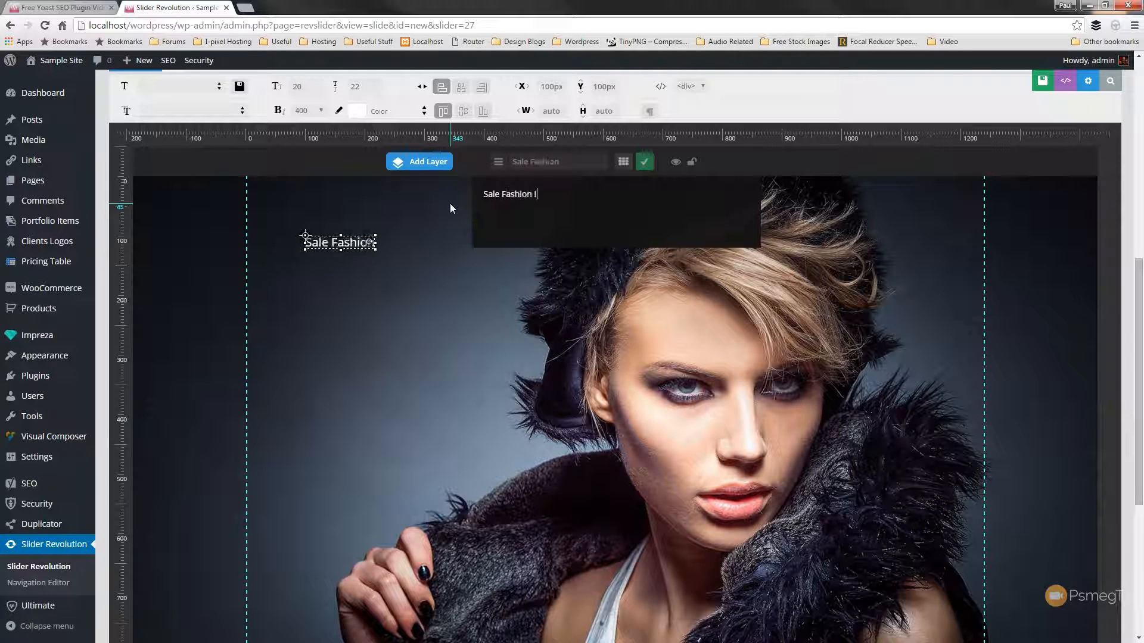
pyautogui.write('tems')
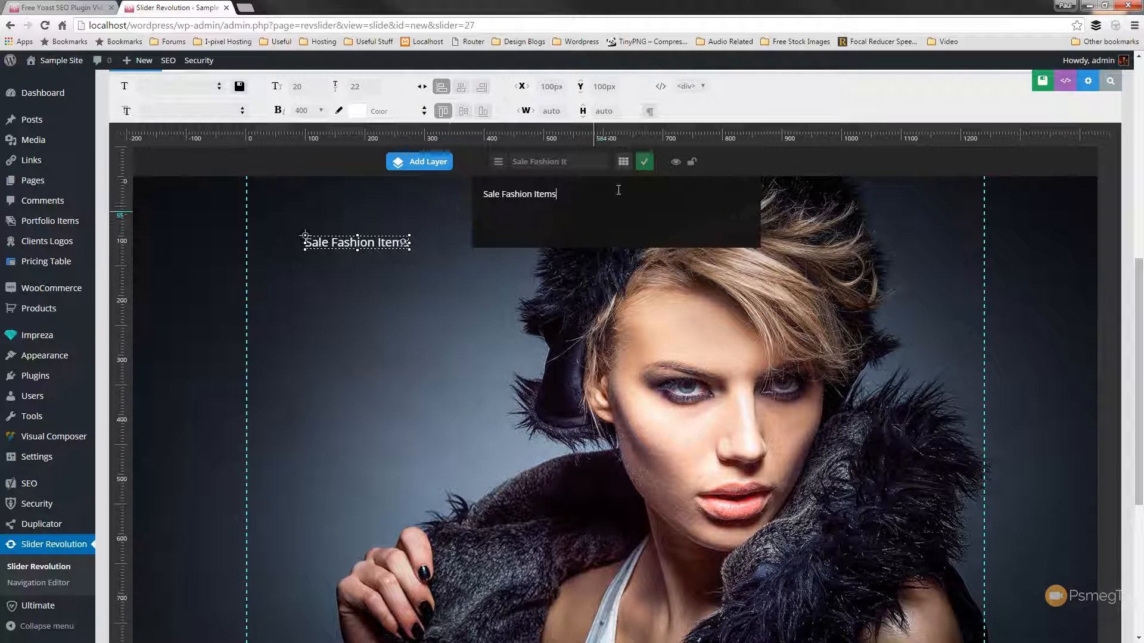
pyautogui.click(643, 161)
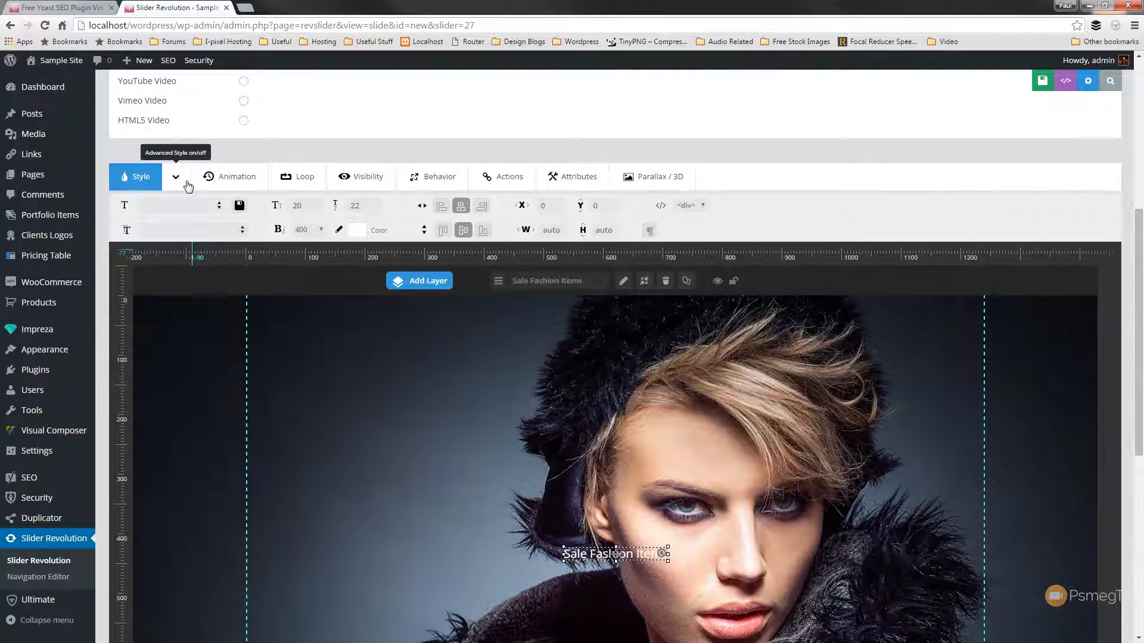
# Step: In Advanced Style, give the caption the Open Sans Condensed font at size 75
pyautogui.click(175, 177)
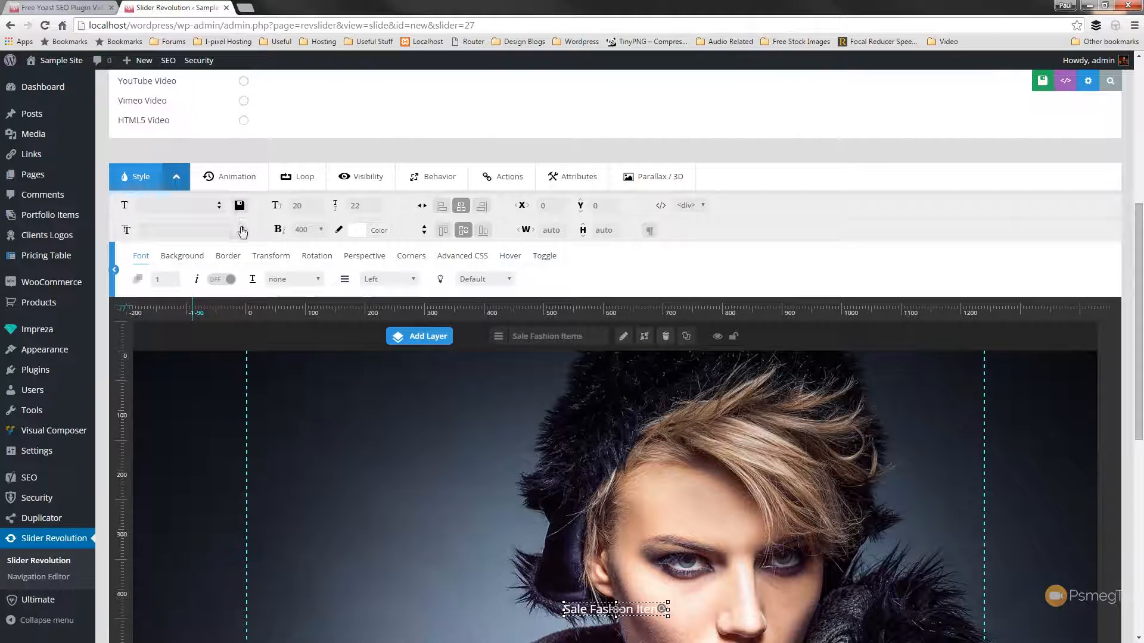
pyautogui.moveTo(182, 230)
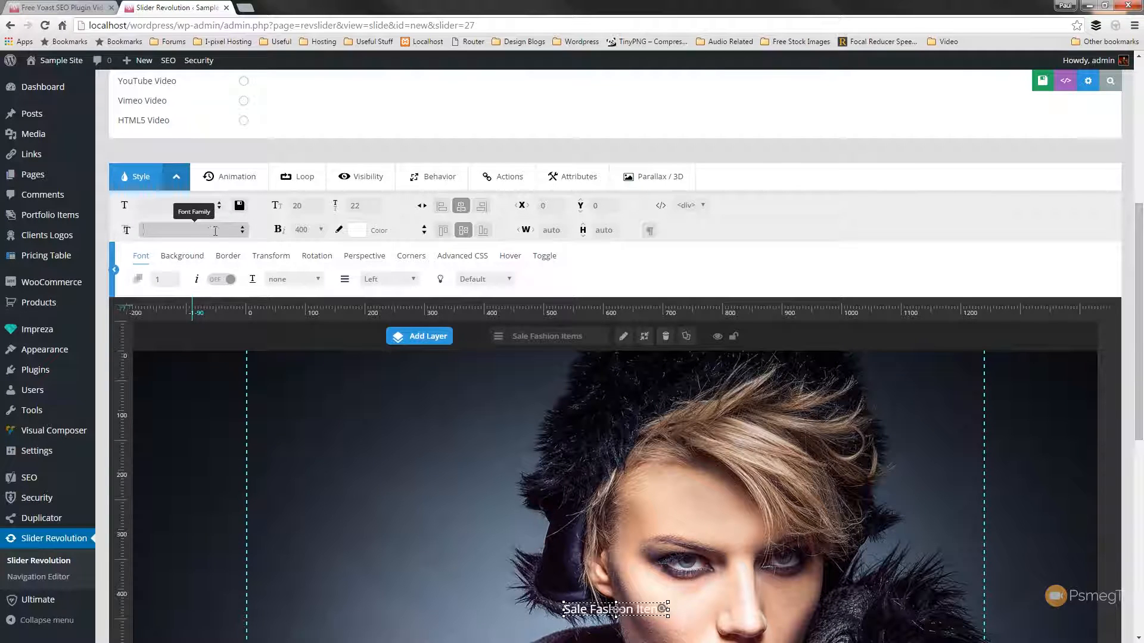
pyautogui.write('open')
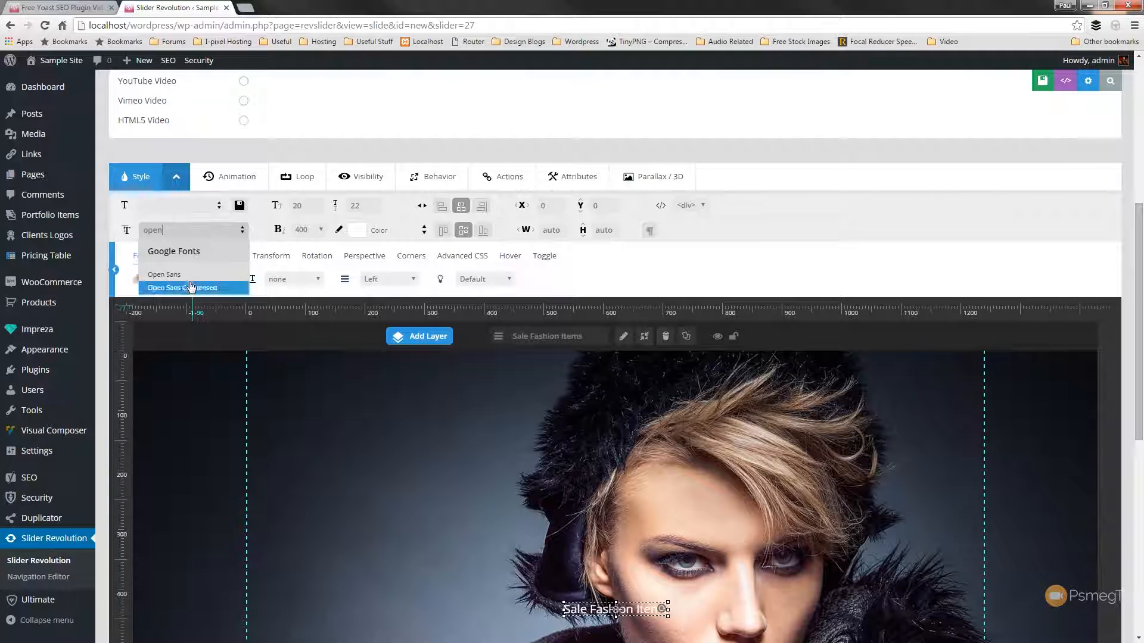
pyautogui.click(181, 287)
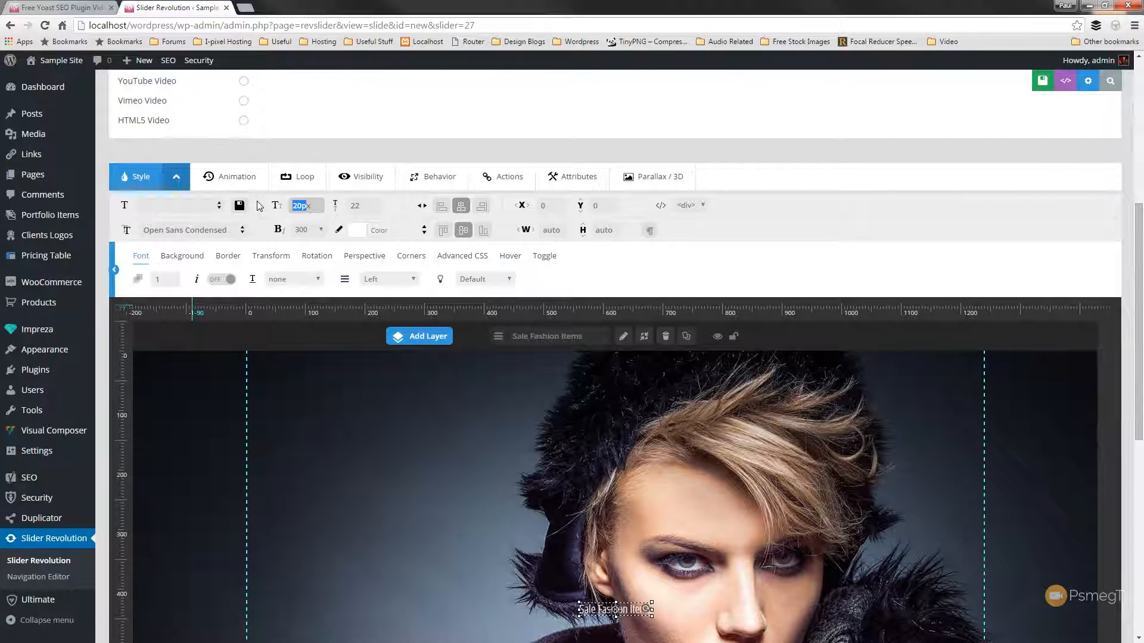
pyautogui.write('75')
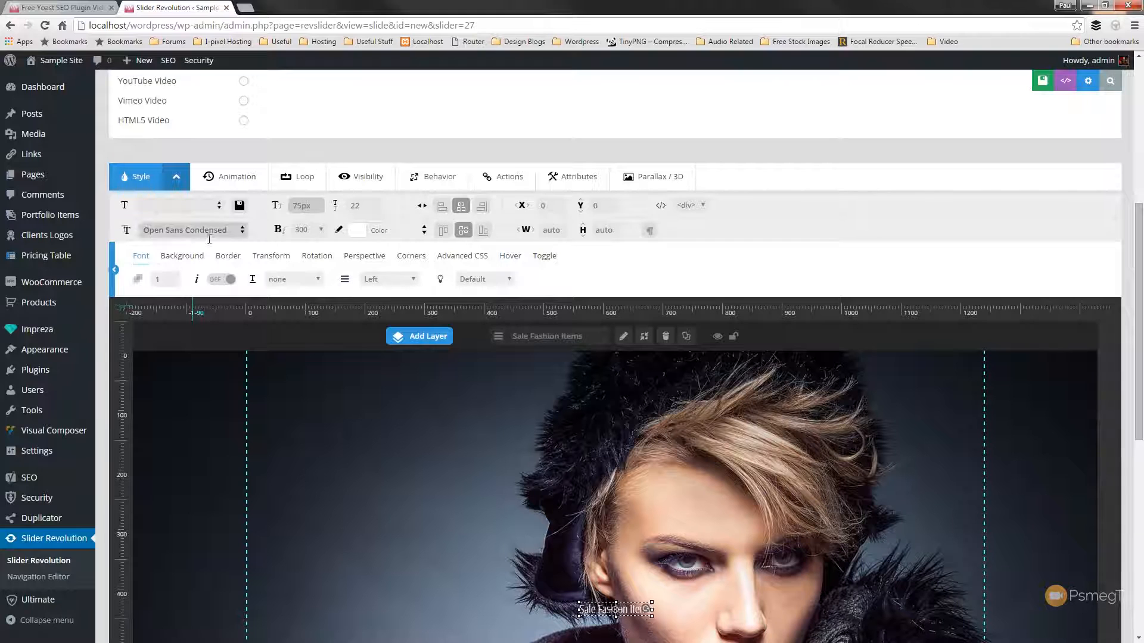
pyautogui.click(181, 255)
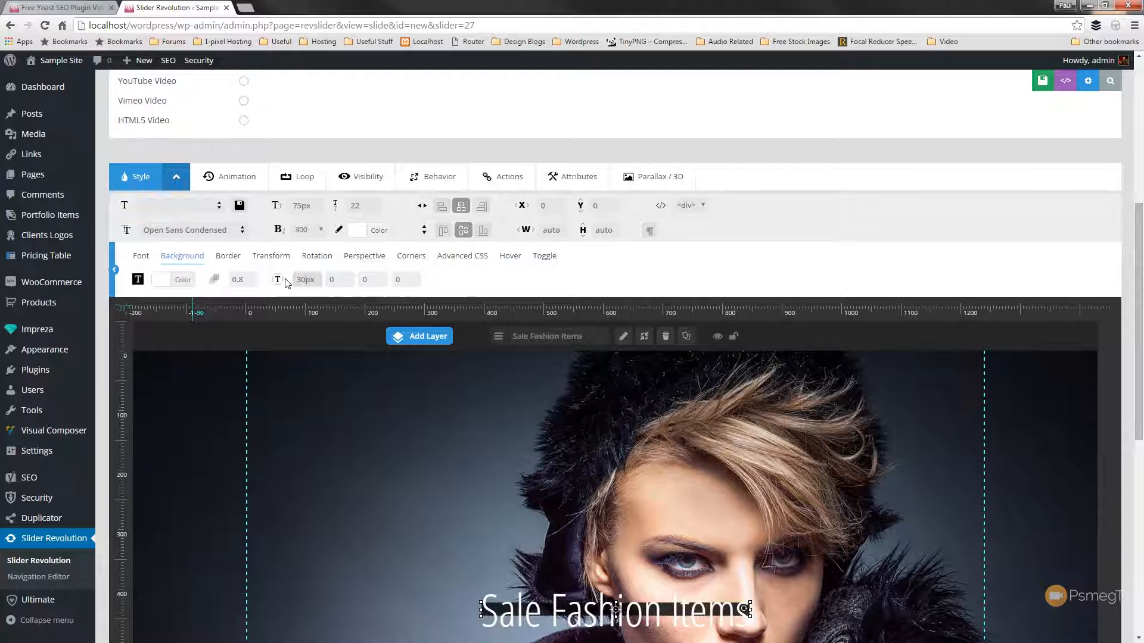
# Step: Give the caption a 0.8-opacity background colour with 30px padding on all four sides
pyautogui.click(339, 278)
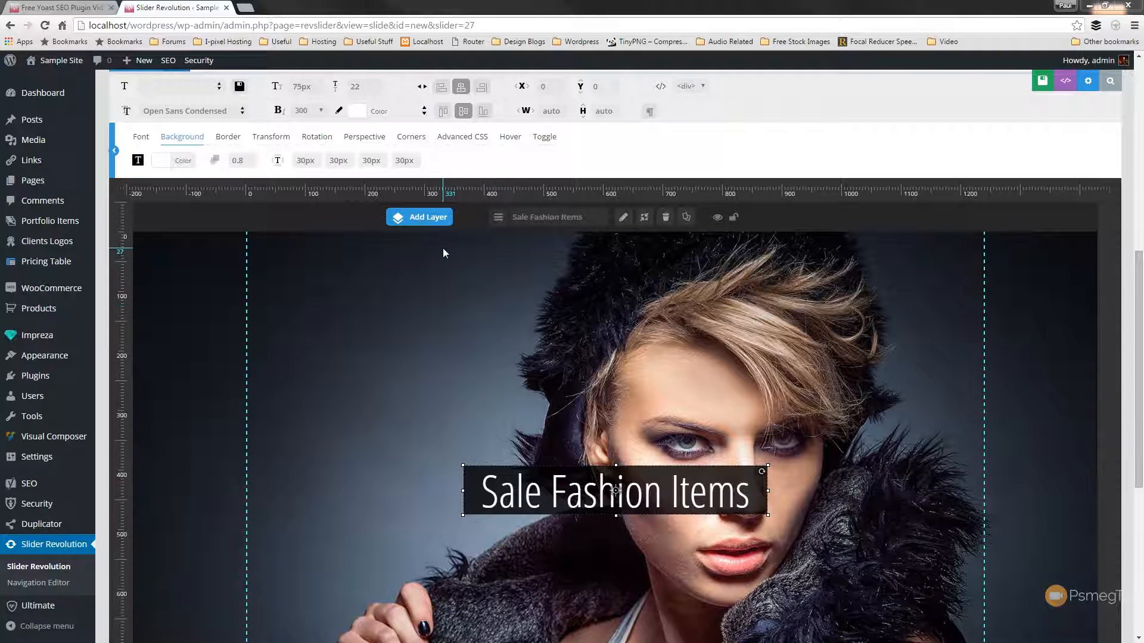
# Step: Add a second text layer holding the FontAwesome circle-arrow-down icon
pyautogui.click(420, 217)
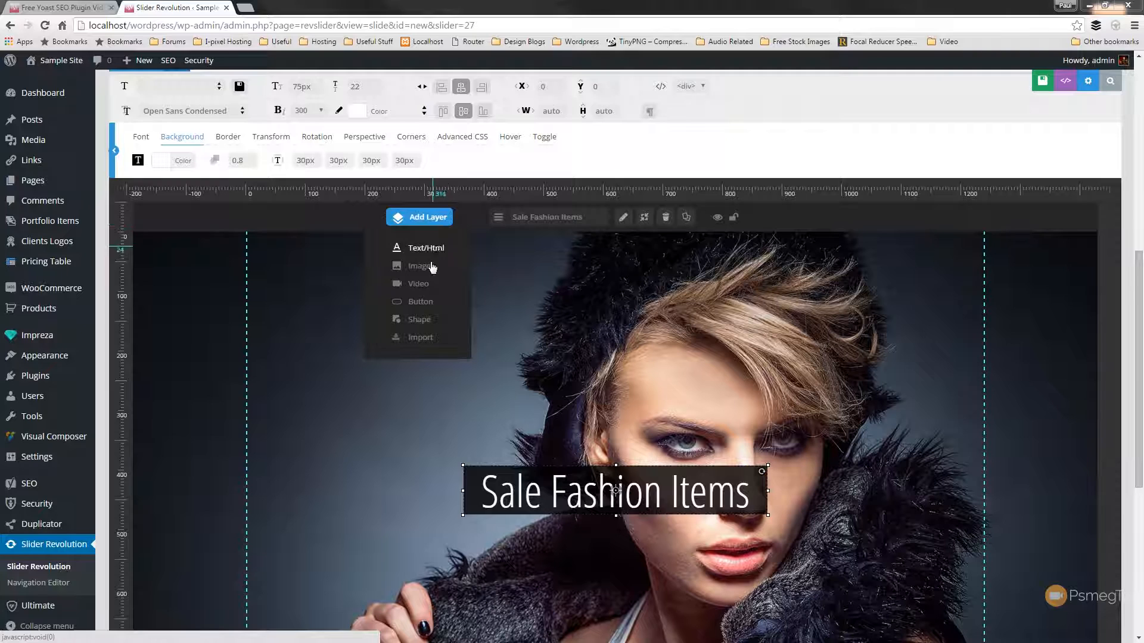
pyautogui.moveTo(426, 248)
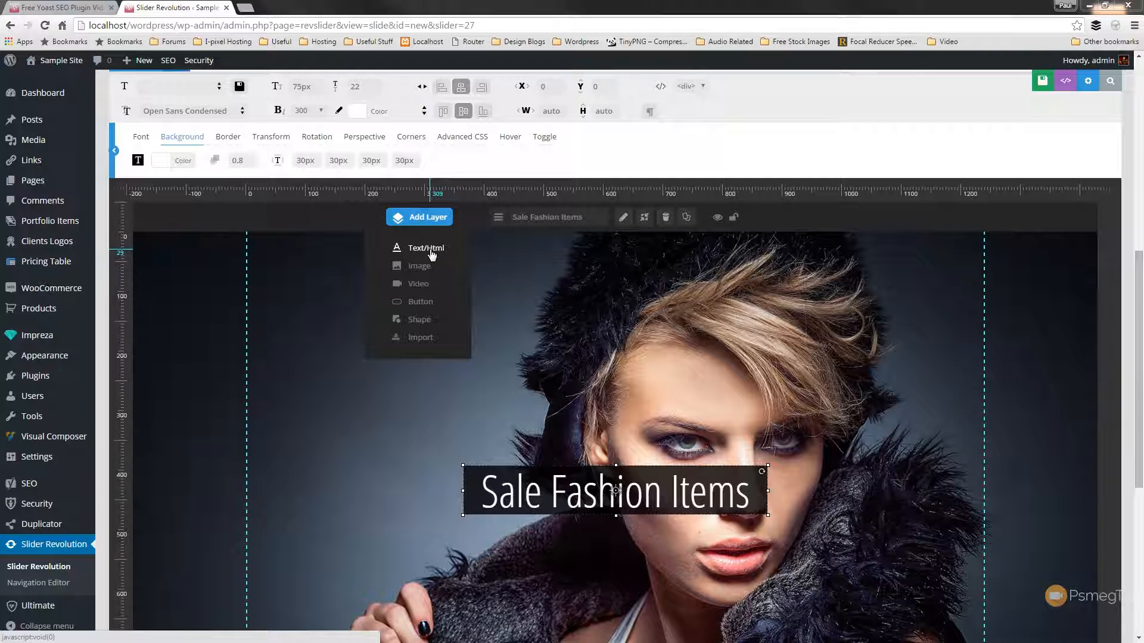
pyautogui.click(427, 248)
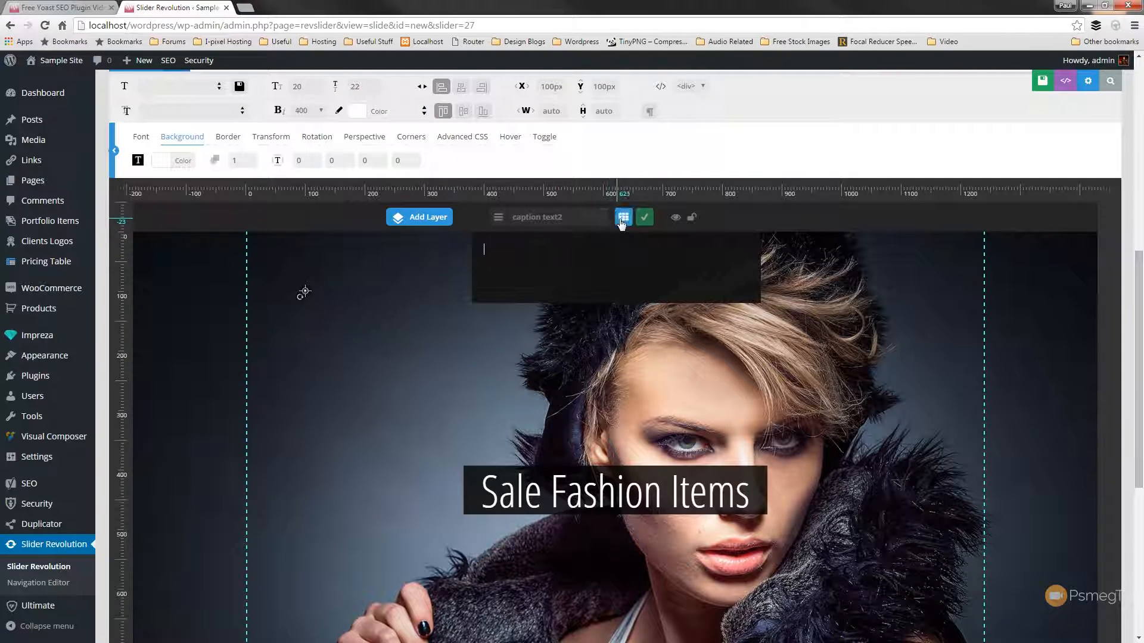
pyautogui.click(623, 216)
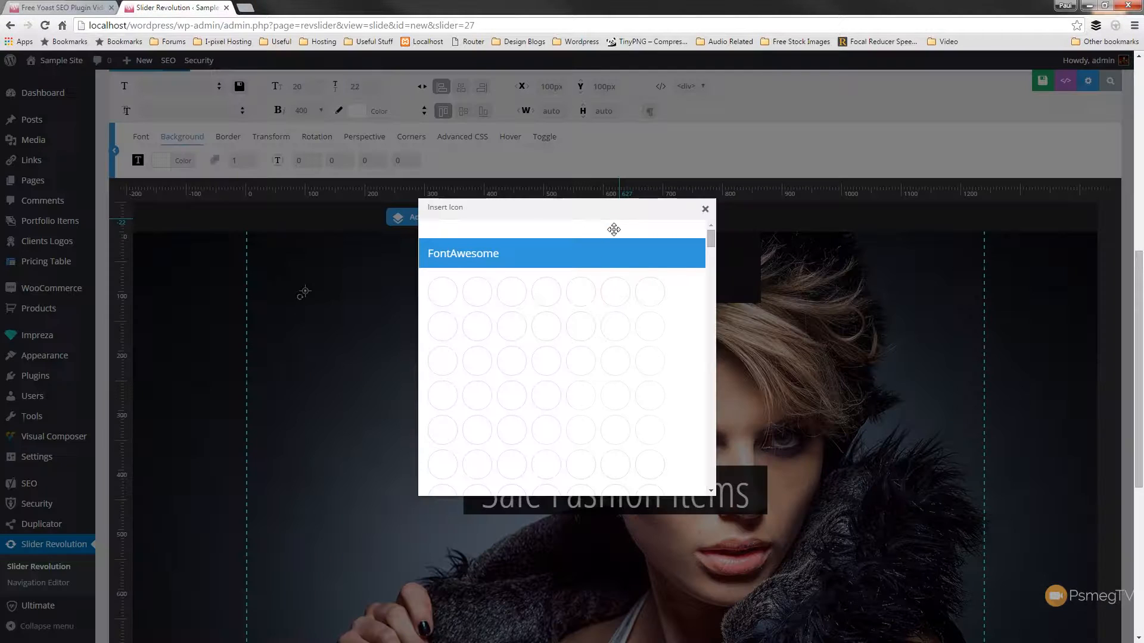
pyautogui.scroll(-3)
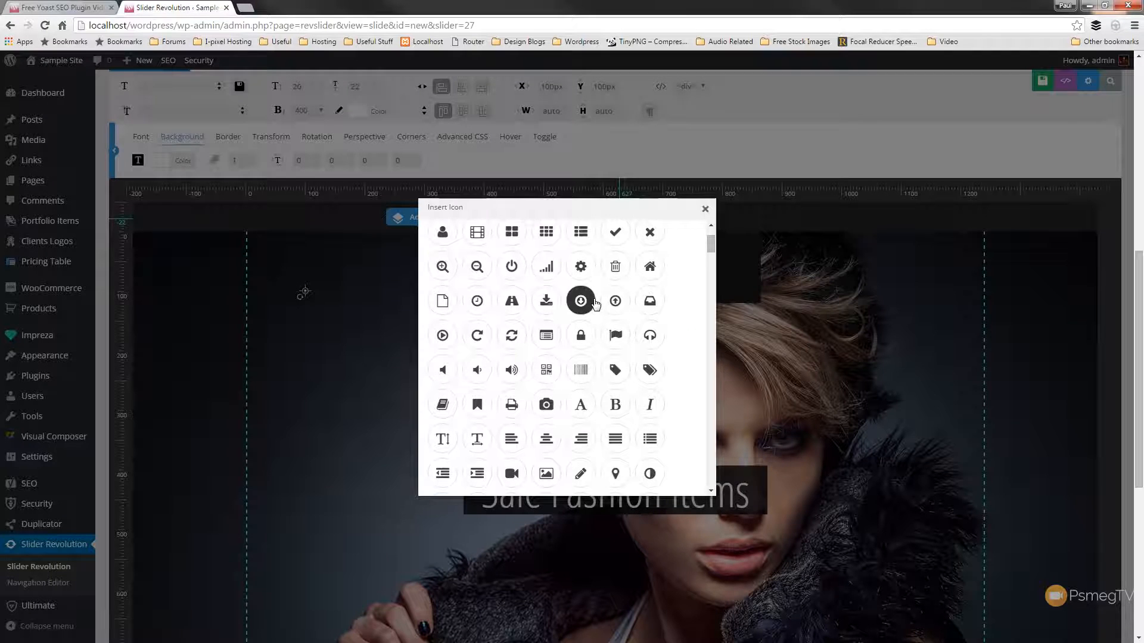
pyautogui.click(580, 300)
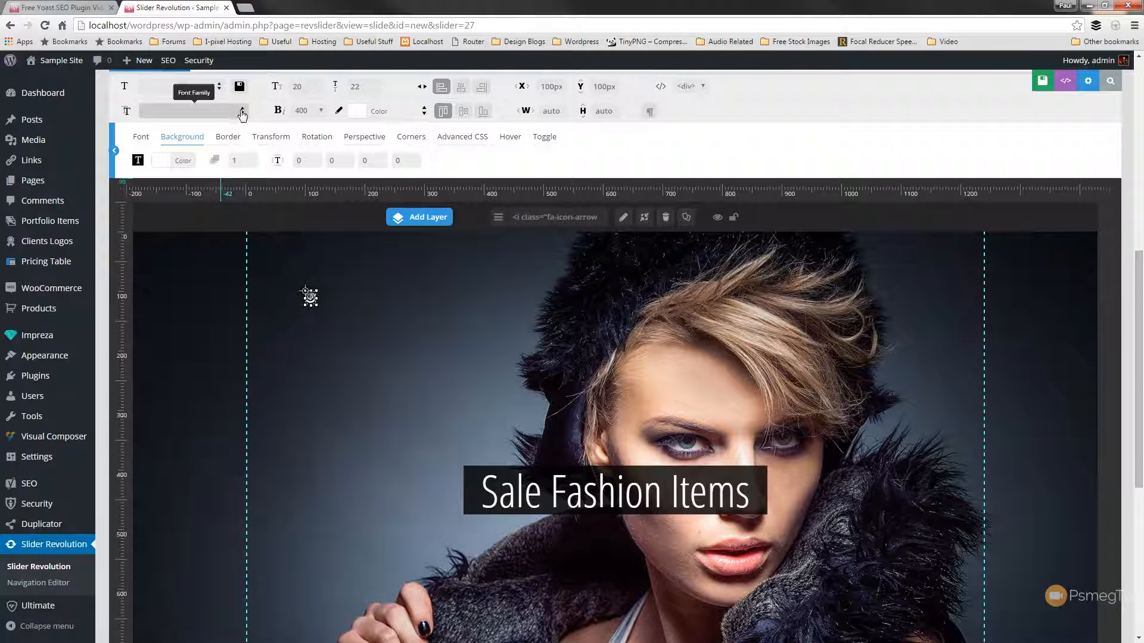
# Step: Size the arrow icon to 100px and drag it centred beneath the caption
pyautogui.click(301, 85)
pyautogui.write('100')
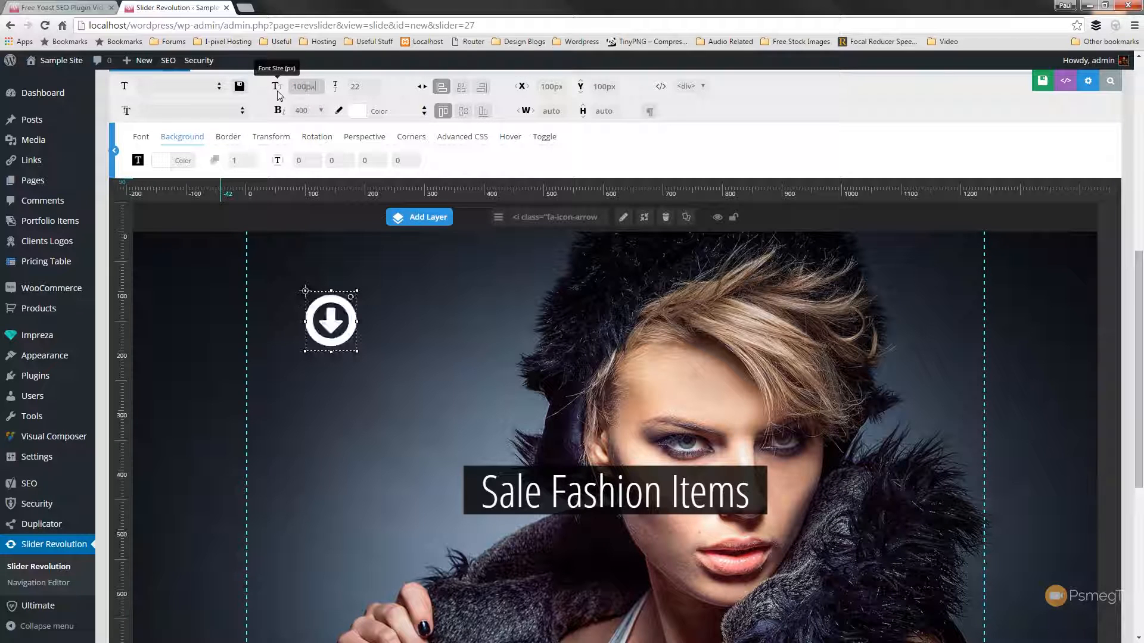
pyautogui.moveTo(329, 320); pyautogui.dragTo(360, 347)
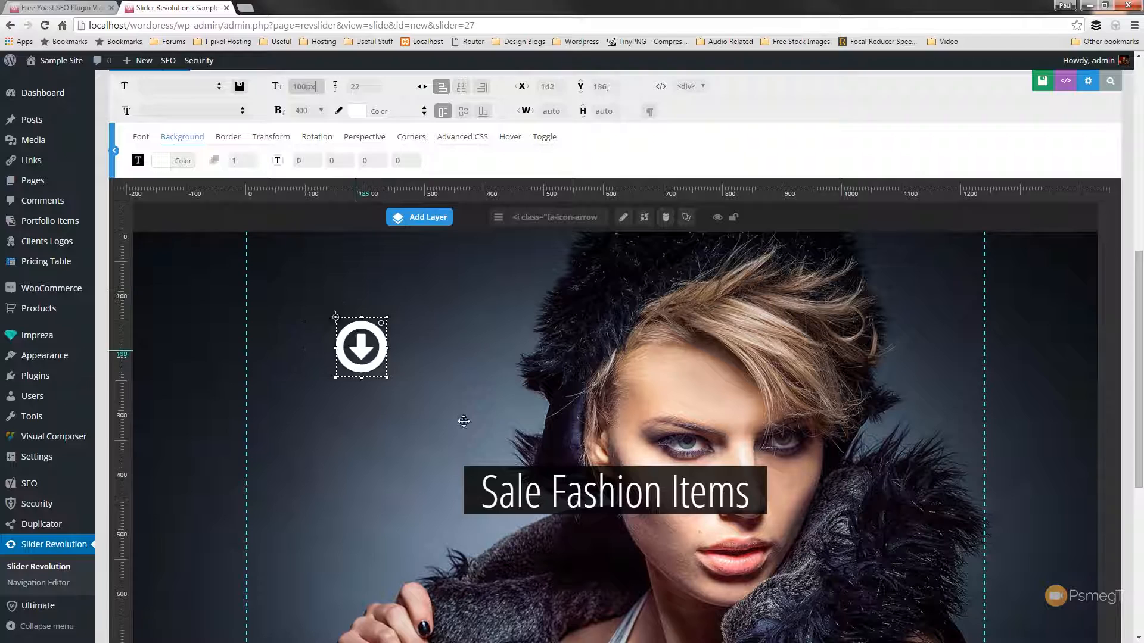
pyautogui.moveTo(359, 347); pyautogui.dragTo(622, 552)
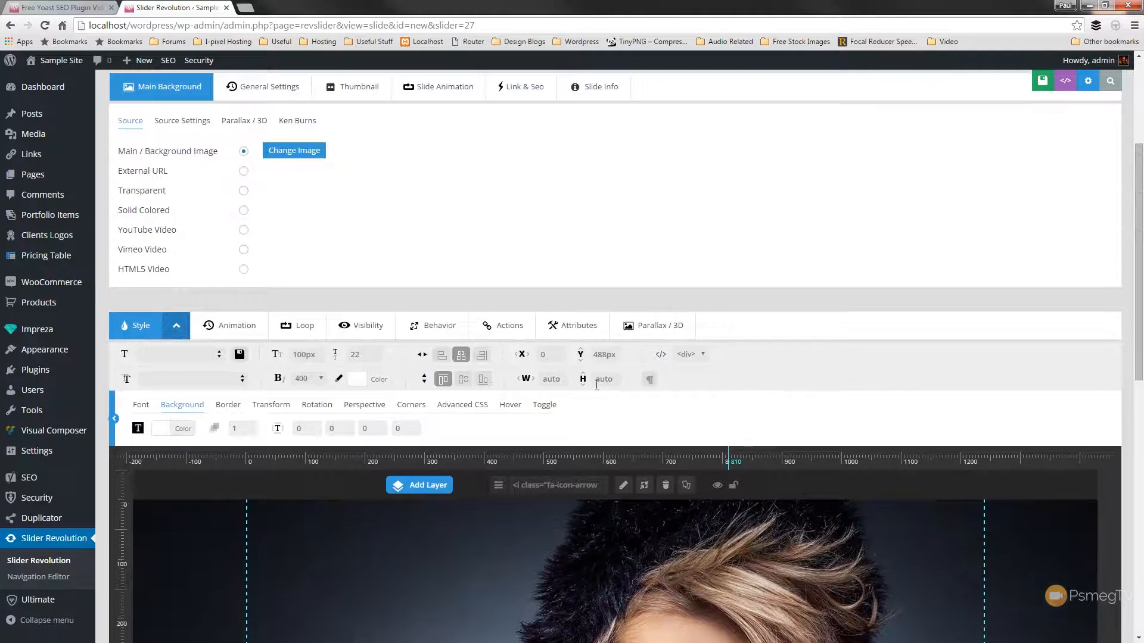
# Step: Give the arrow layer a Click action of type Scroll Below Slider
pyautogui.click(480, 325)
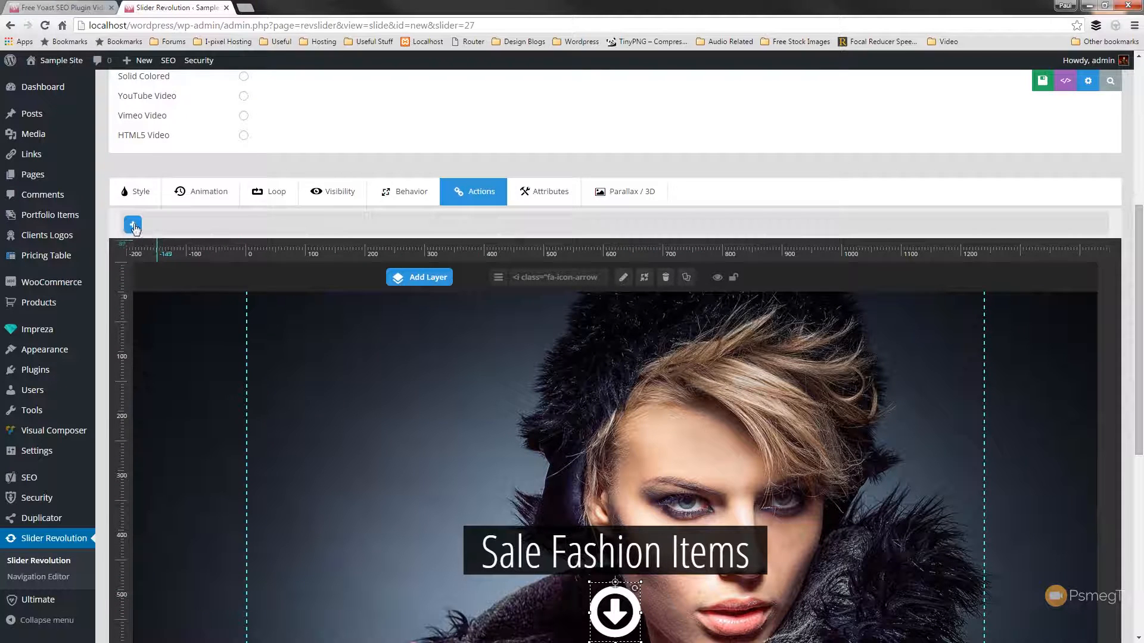
pyautogui.click(132, 224)
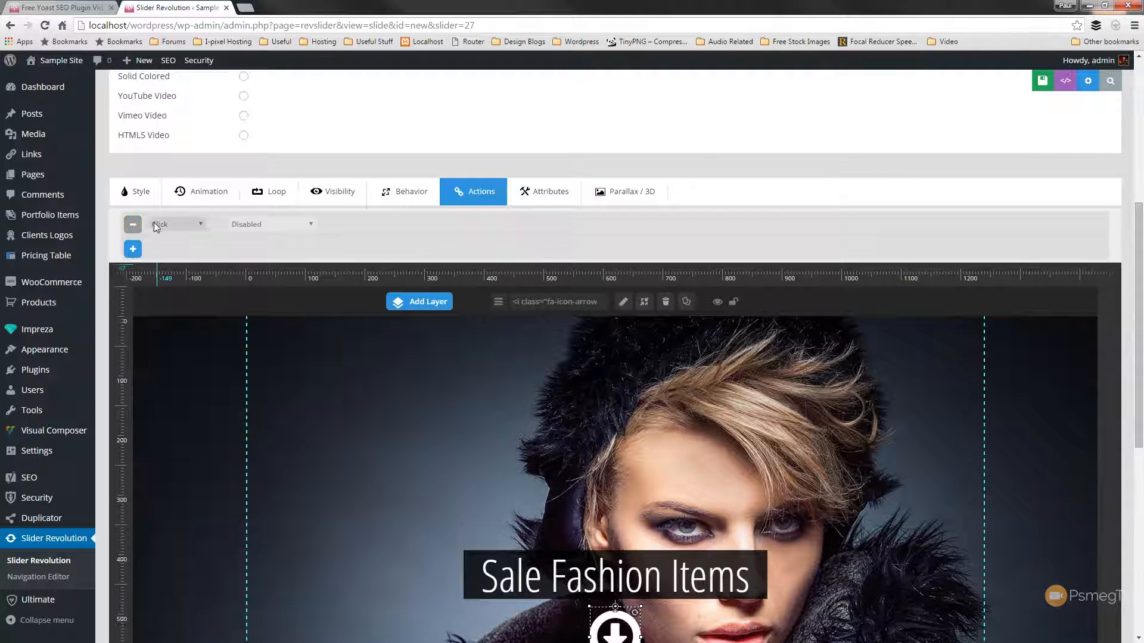
pyautogui.click(200, 224)
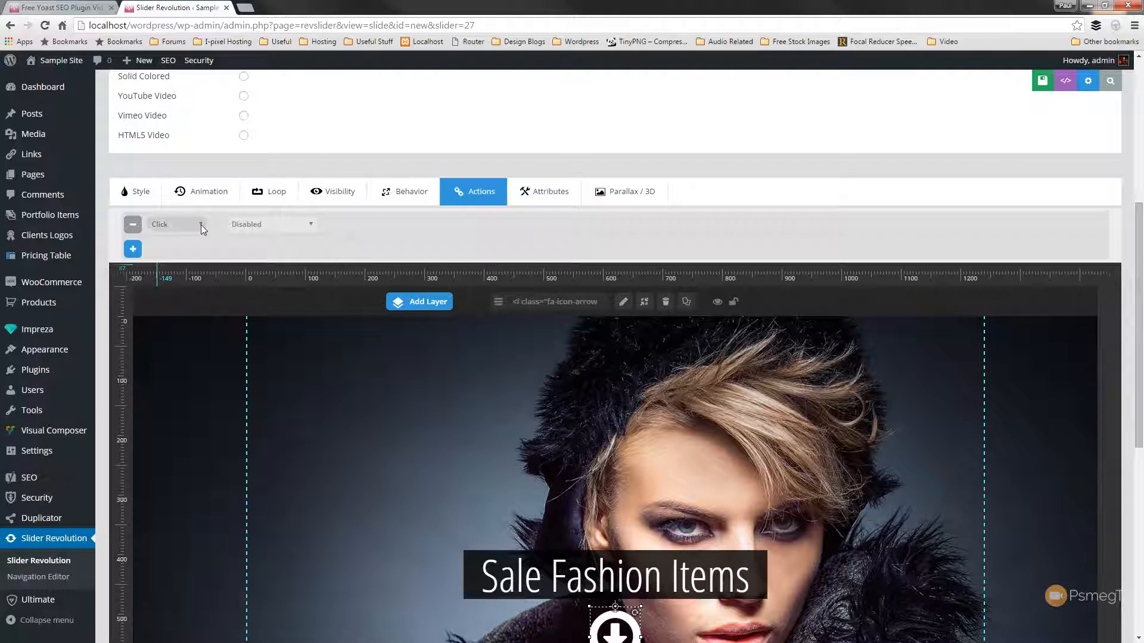
pyautogui.click(175, 224)
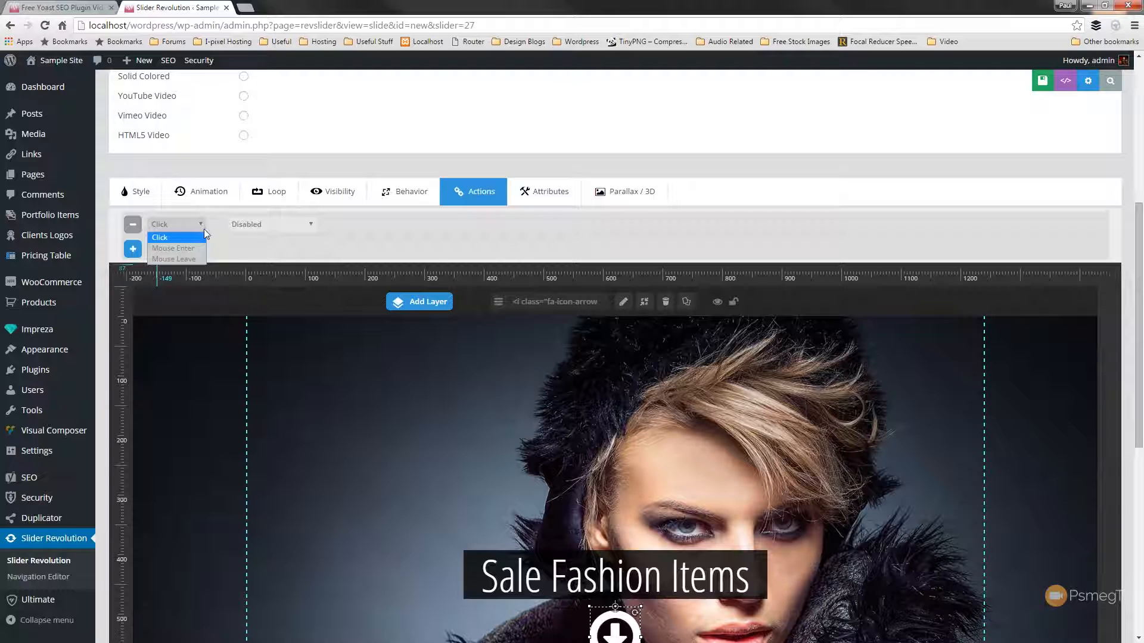
pyautogui.moveTo(232, 245)
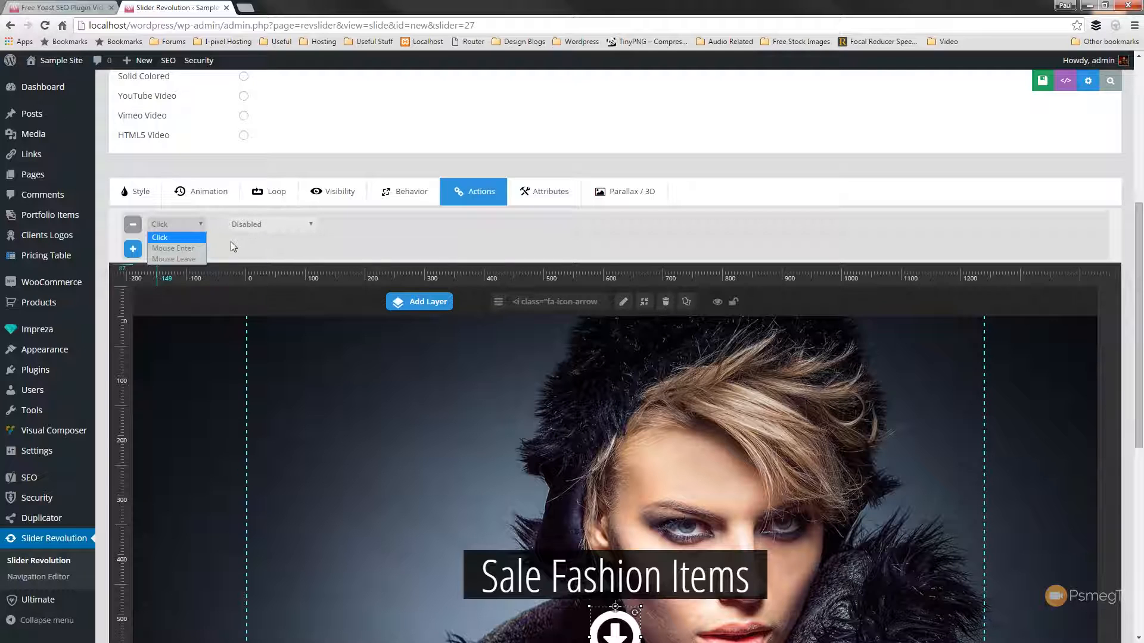
pyautogui.click(158, 237)
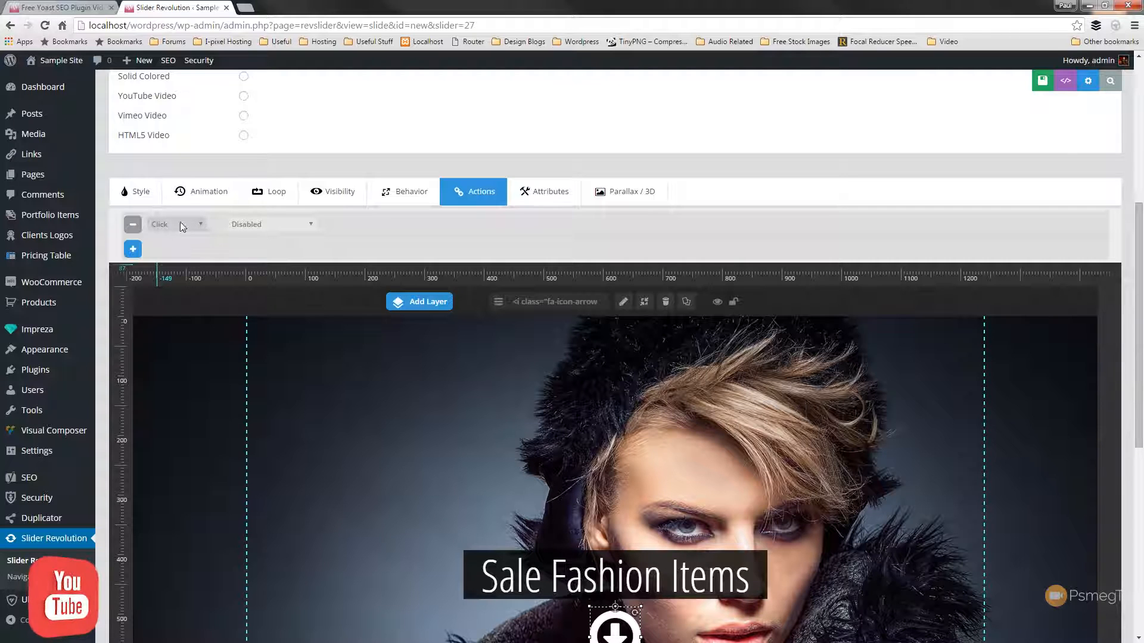
pyautogui.click(271, 223)
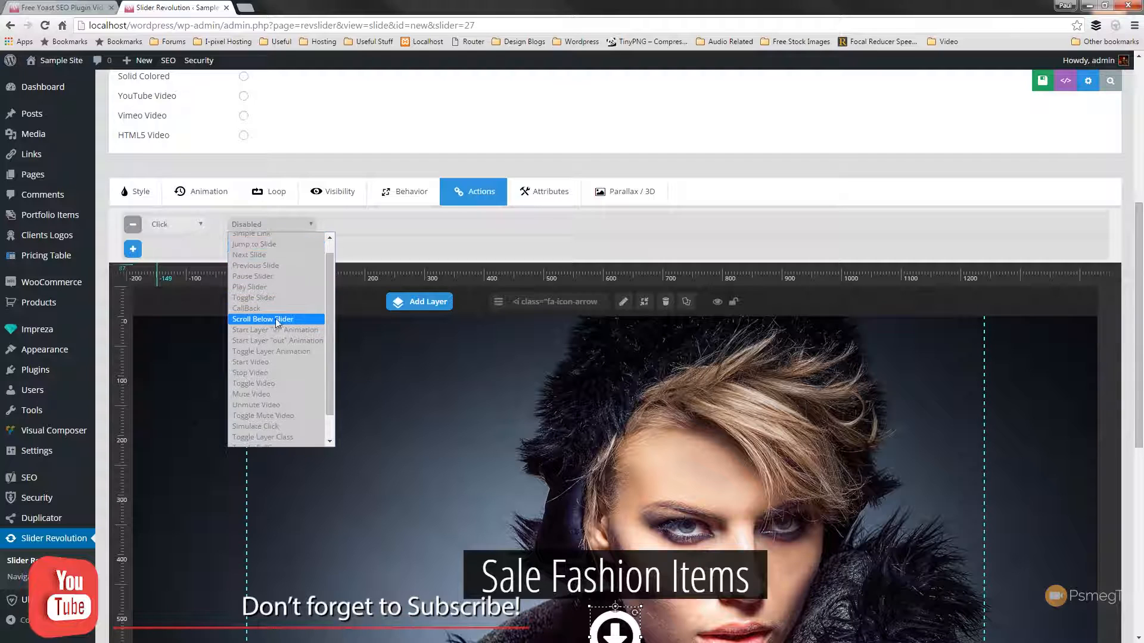
pyautogui.click(262, 319)
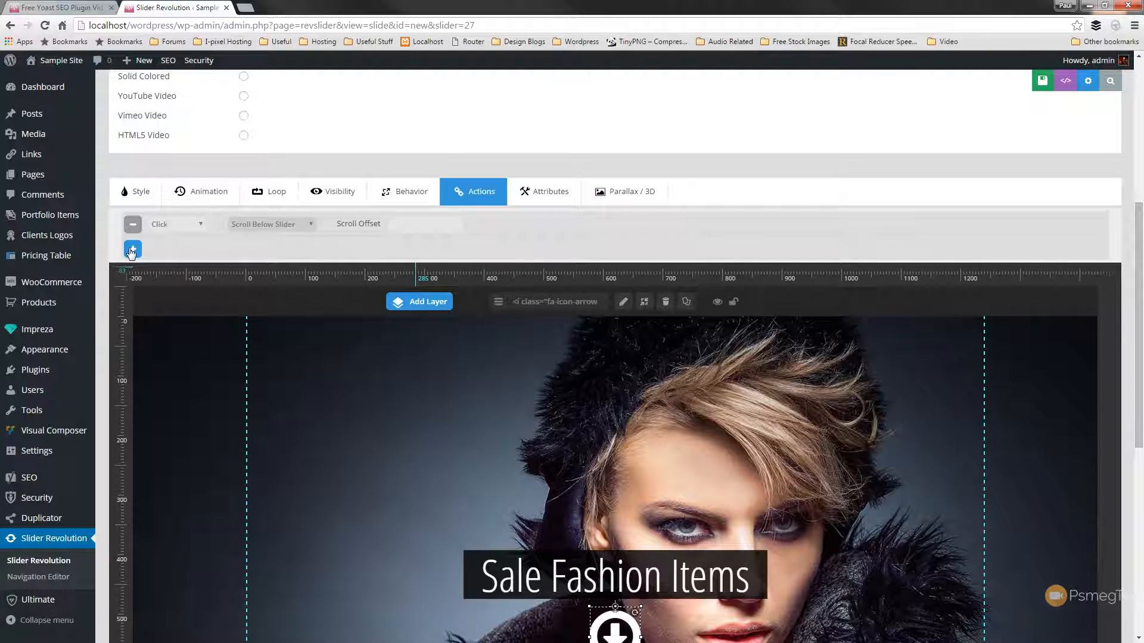
# Step: Add a Mouse Enter action: Simple Link to URL # with link type a Tag Link
pyautogui.click(132, 249)
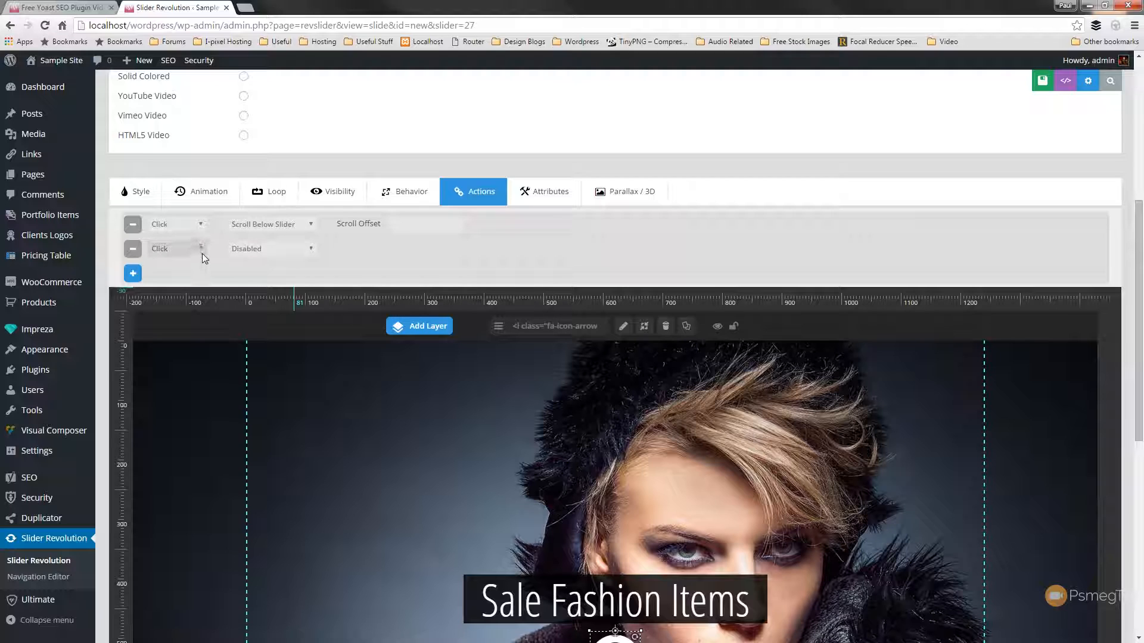
pyautogui.click(175, 248)
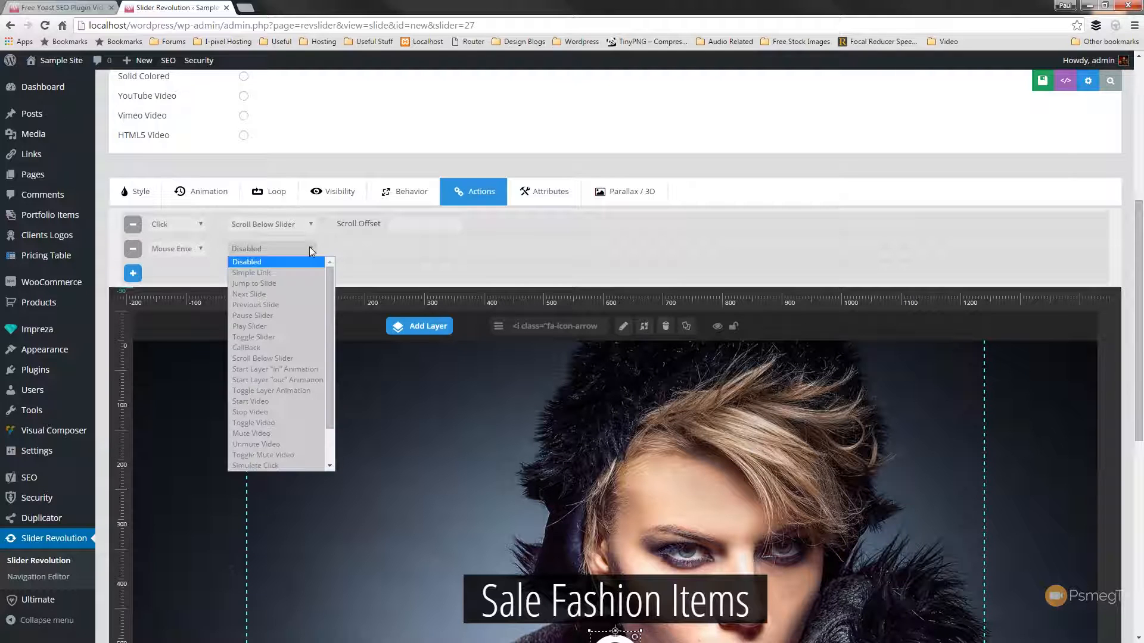
pyautogui.click(252, 272)
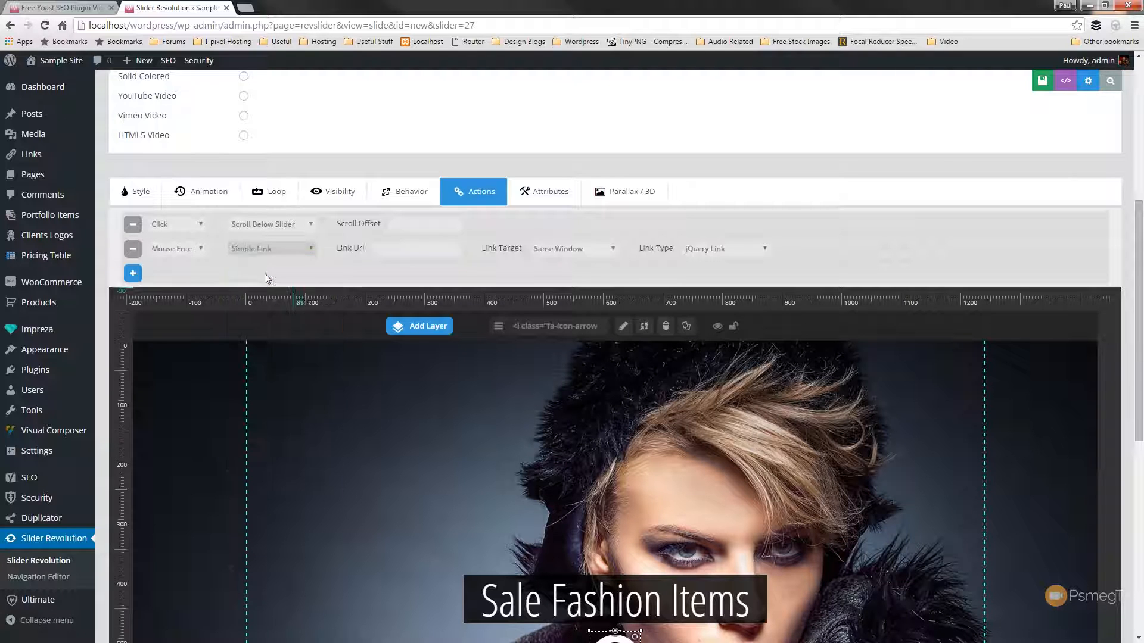
pyautogui.click(398, 248)
pyautogui.write('#')
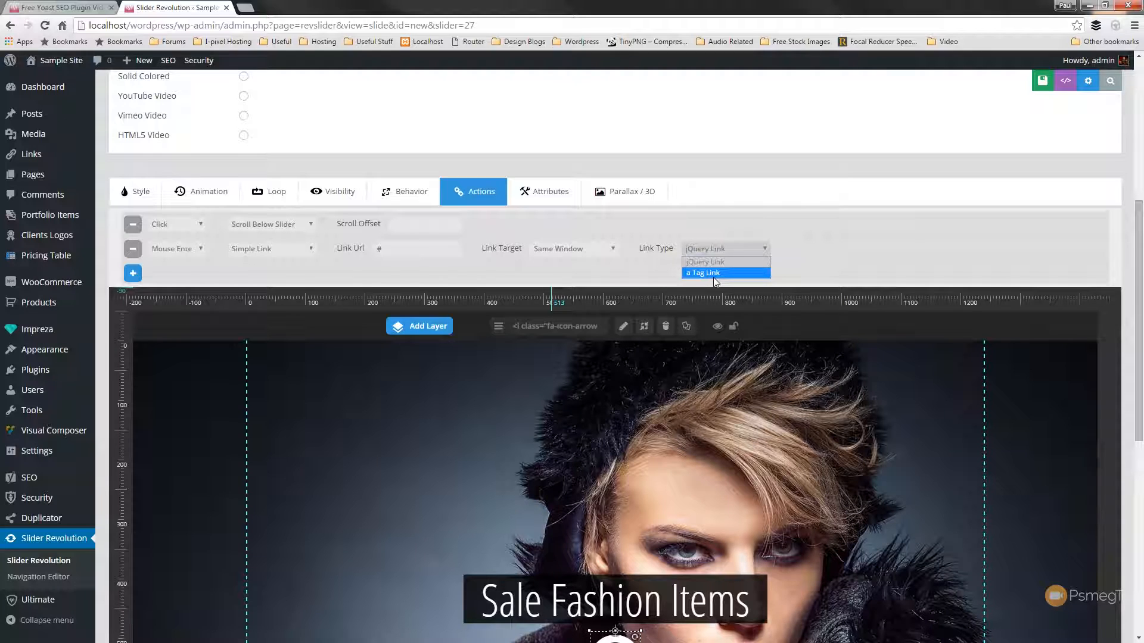
pyautogui.click(702, 272)
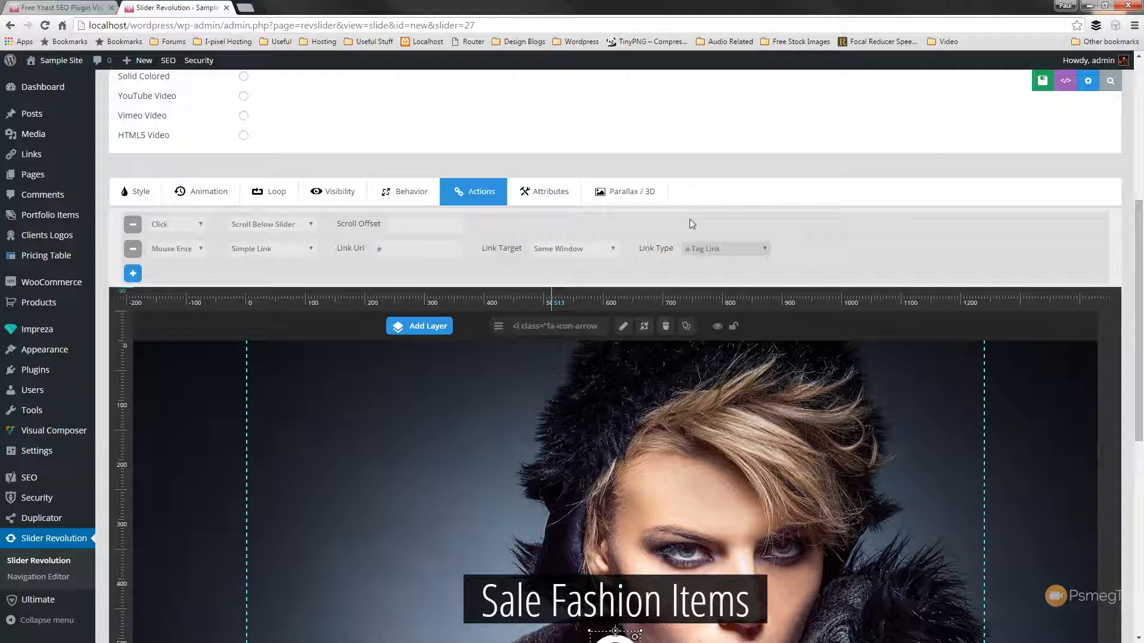
pyautogui.click(1042, 80)
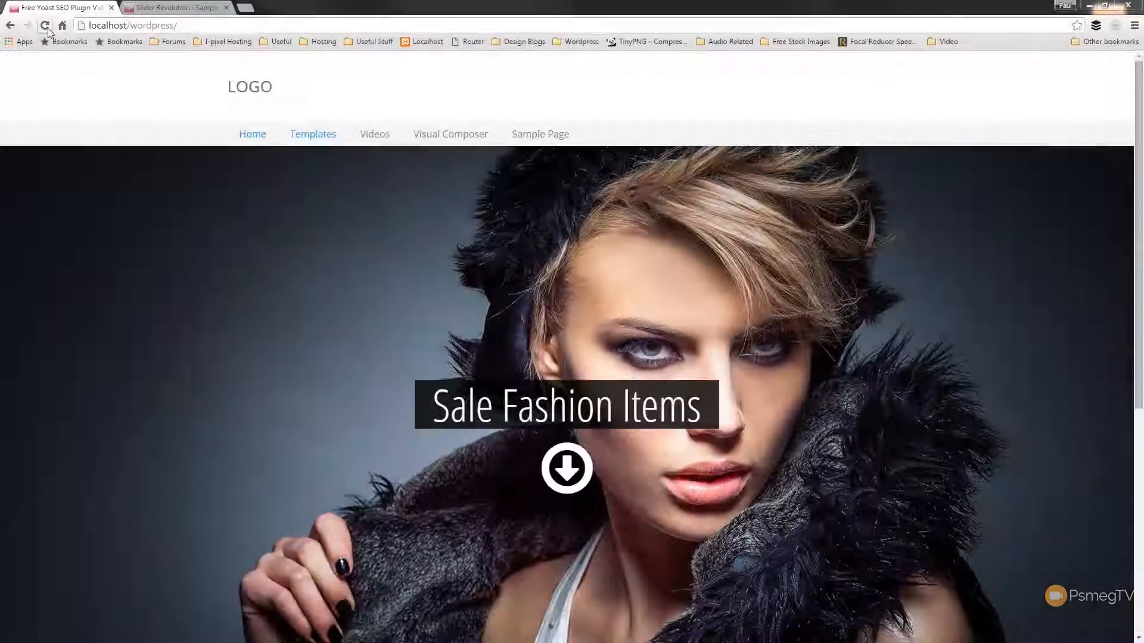
# Step: Reload the live home page and click the down-arrow to test its scroll-below action
pyautogui.click(44, 25)
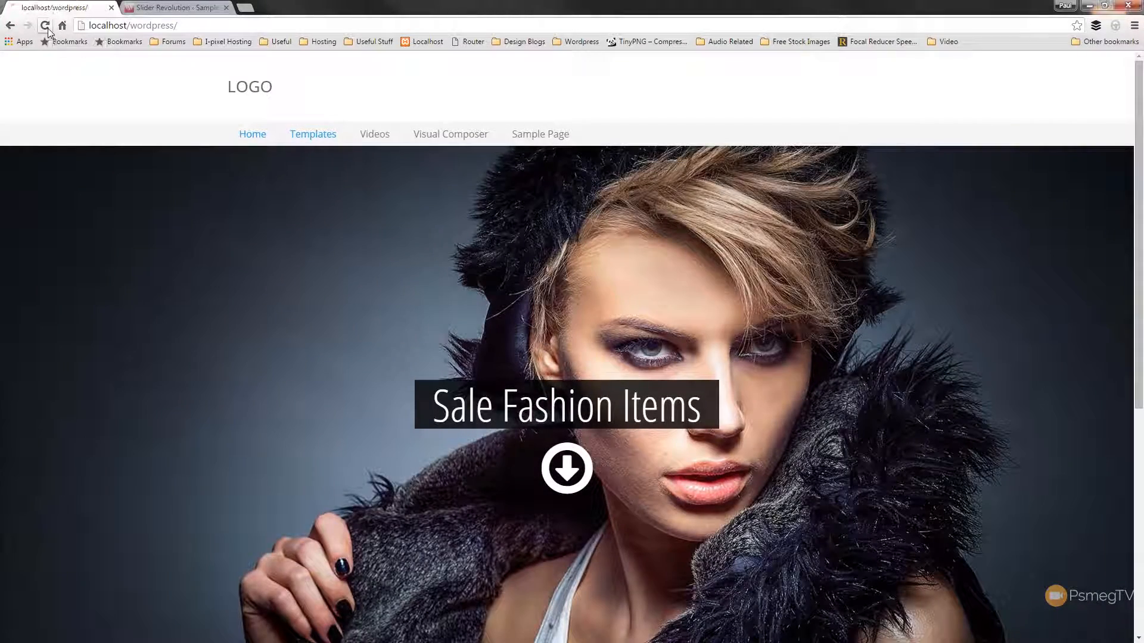
pyautogui.click(46, 25)
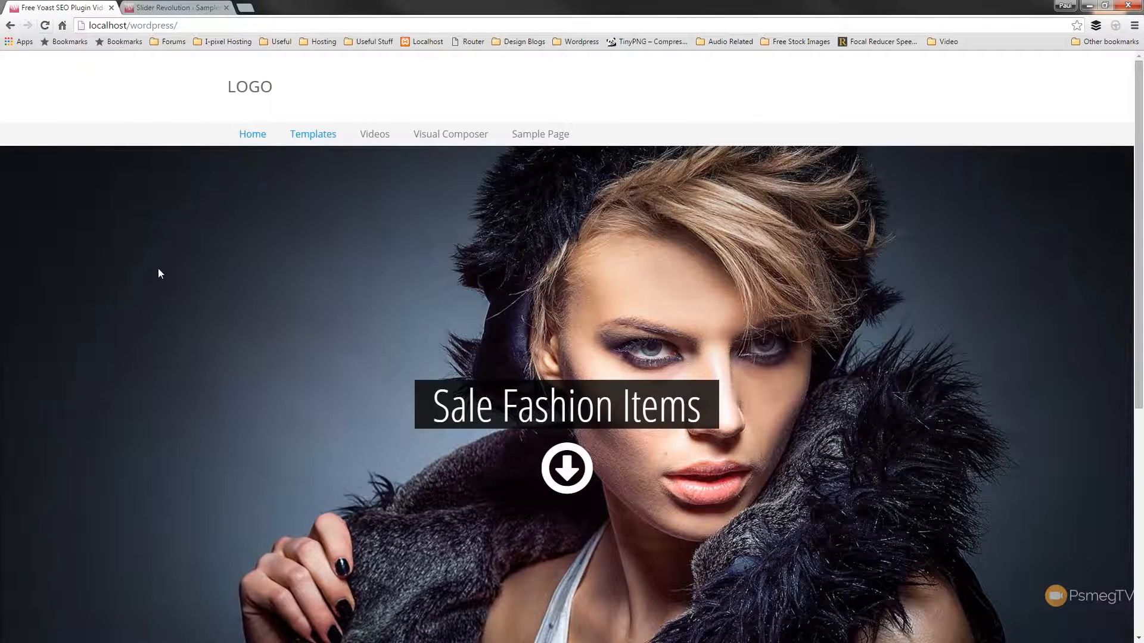
pyautogui.scroll(-3)
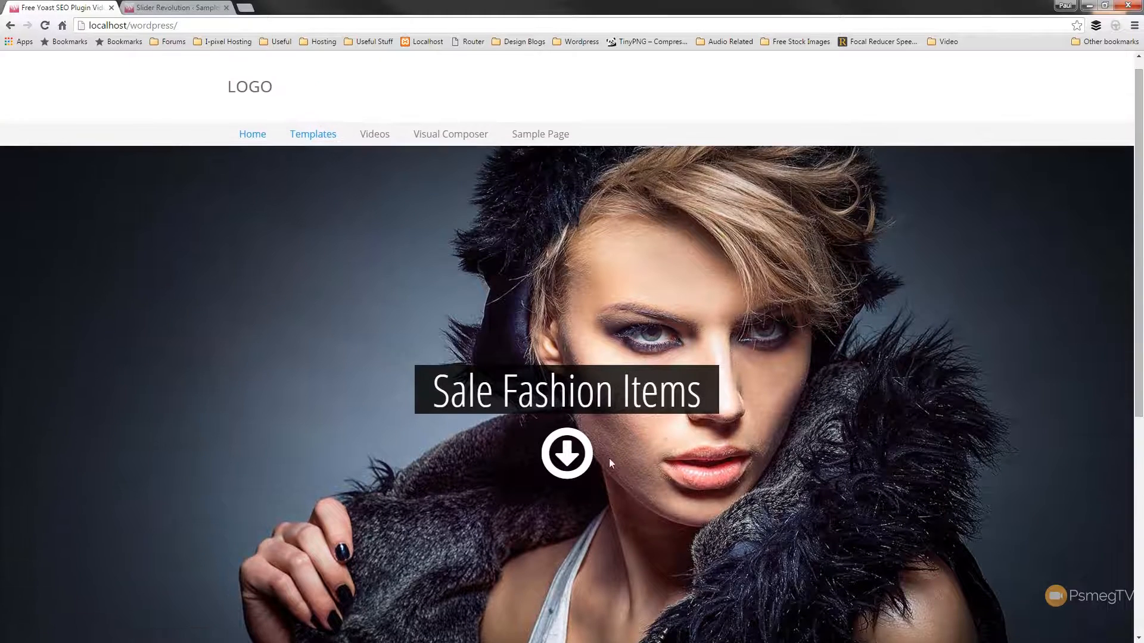
pyautogui.click(567, 454)
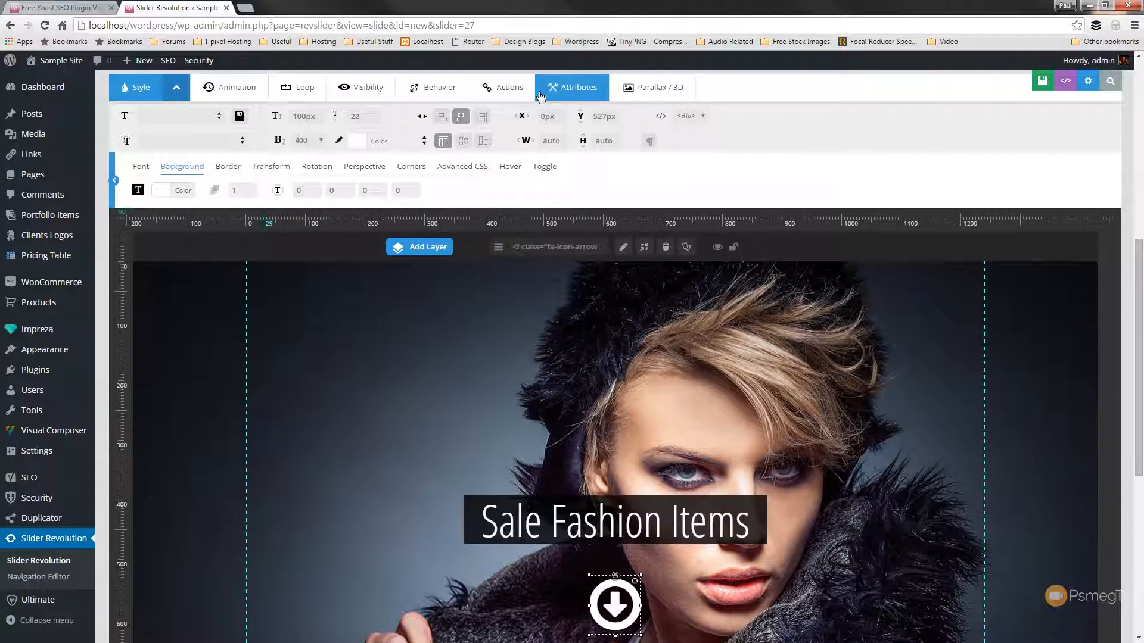
# Step: Show the arrow layer's Click action, still set to Scroll Below Slider
pyautogui.click(480, 87)
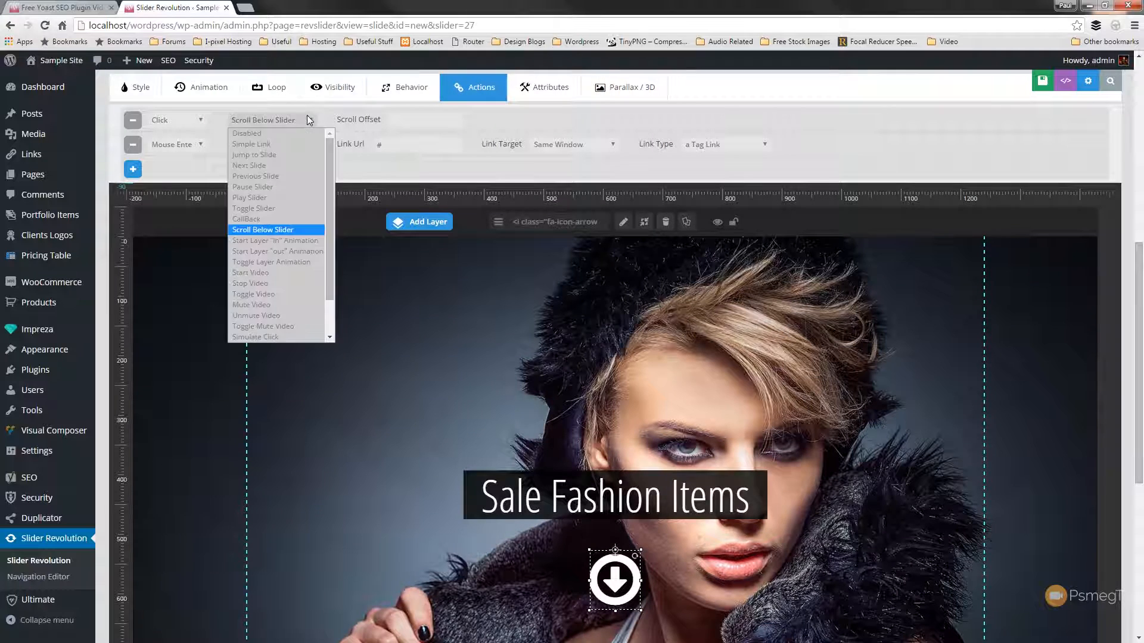
pyautogui.scroll(-3)
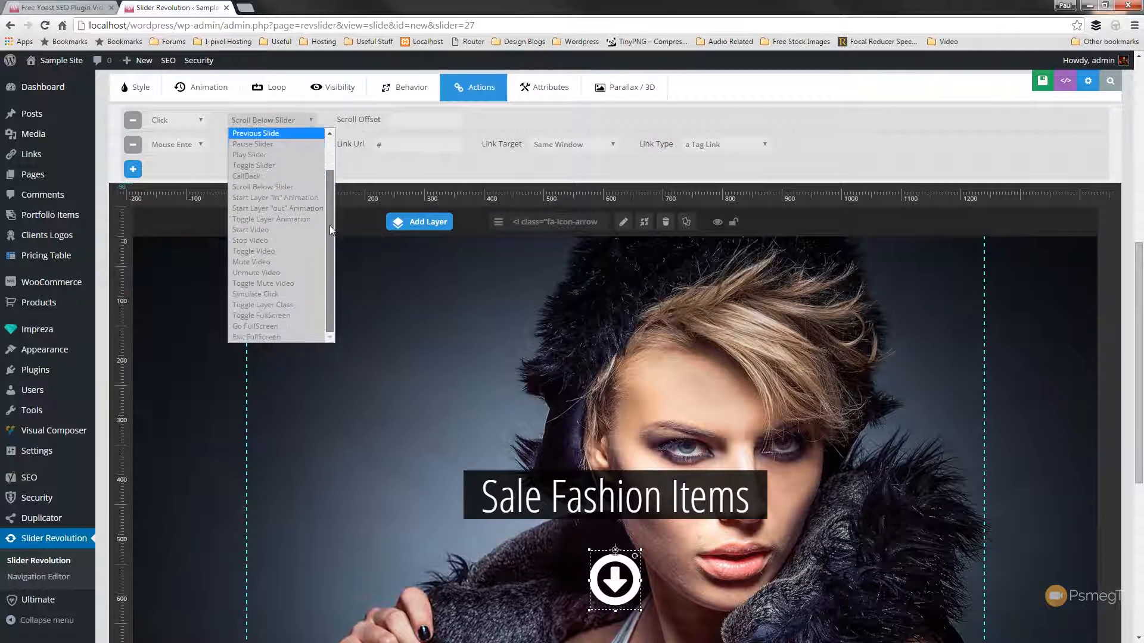